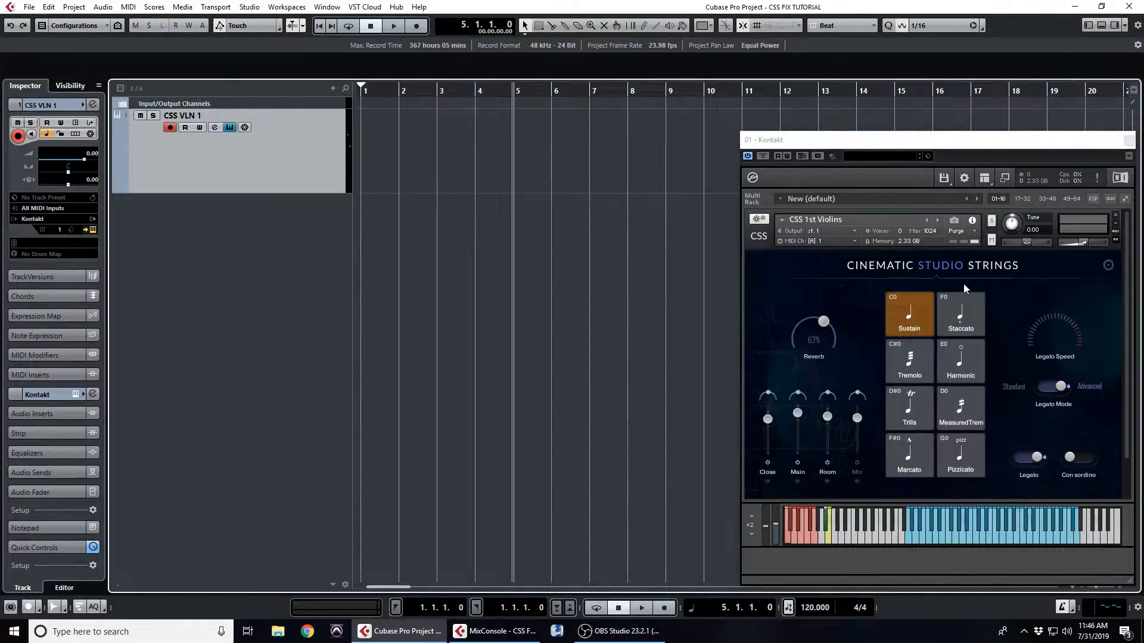
{"action": "mouse_move", "coordinate": [1074, 393]}
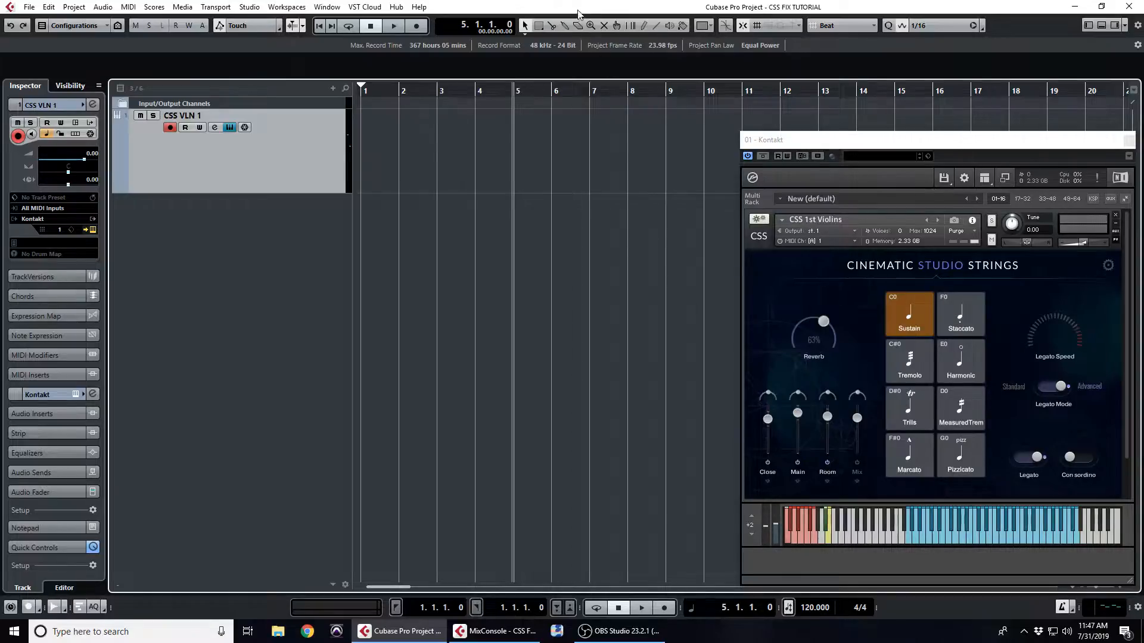
- Record the violin melody as a MIDI part on CSS VLN 1, bars 4–10
{"action": "left_click", "coordinate": [416, 25]}
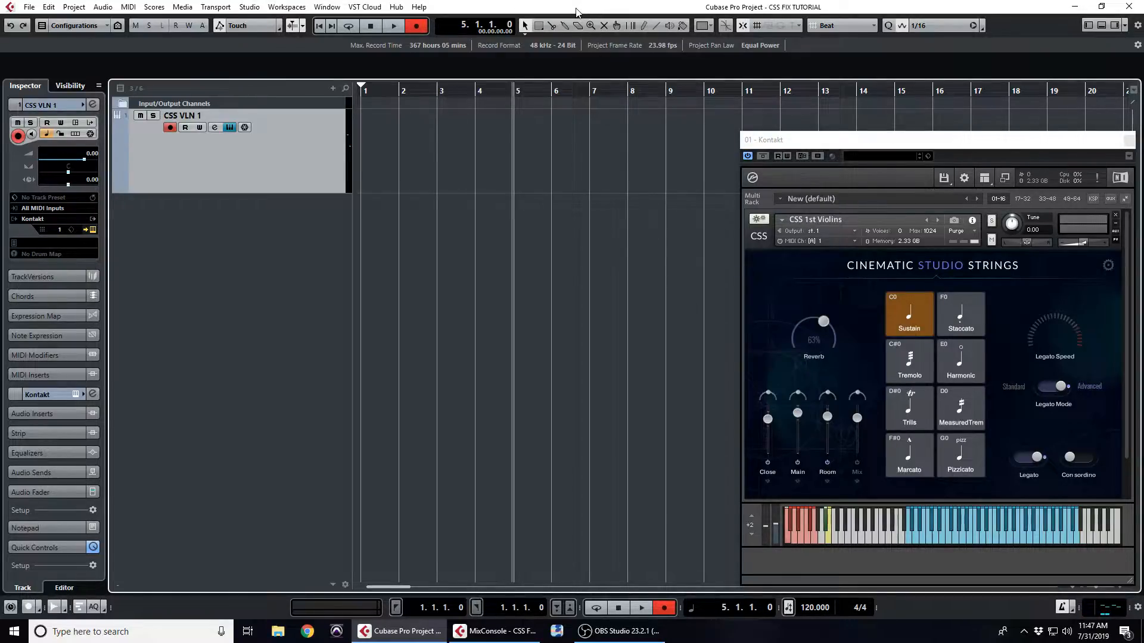
{"action": "left_click", "coordinate": [393, 25]}
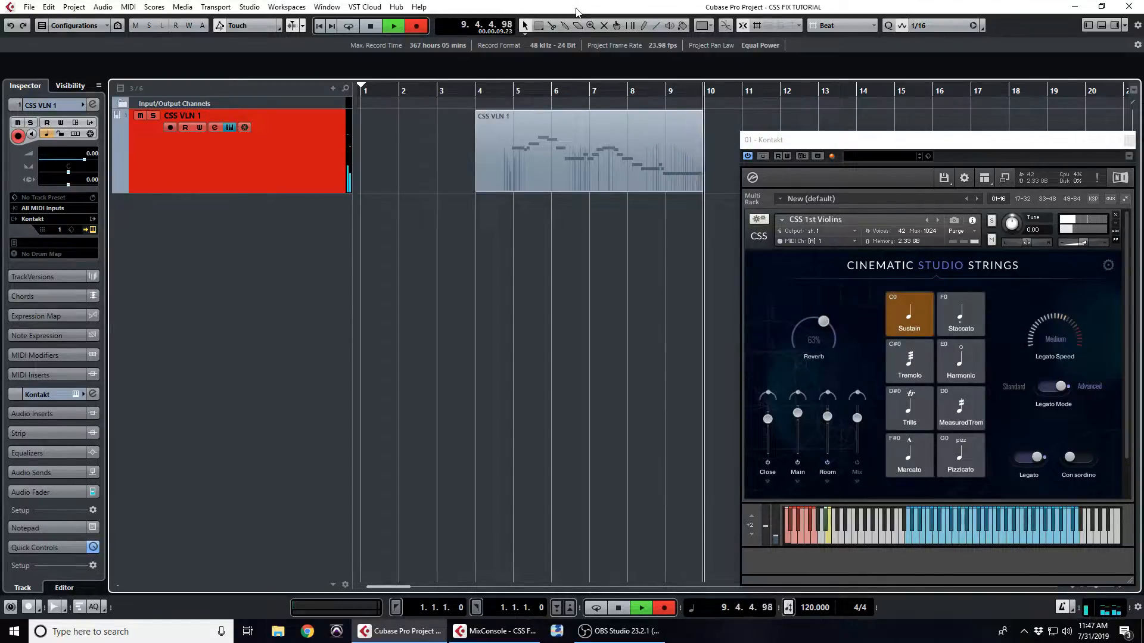
- Open the violin part in the Key Editor and quantize its notes to 1/16
{"action": "double_click", "coordinate": [588, 151]}
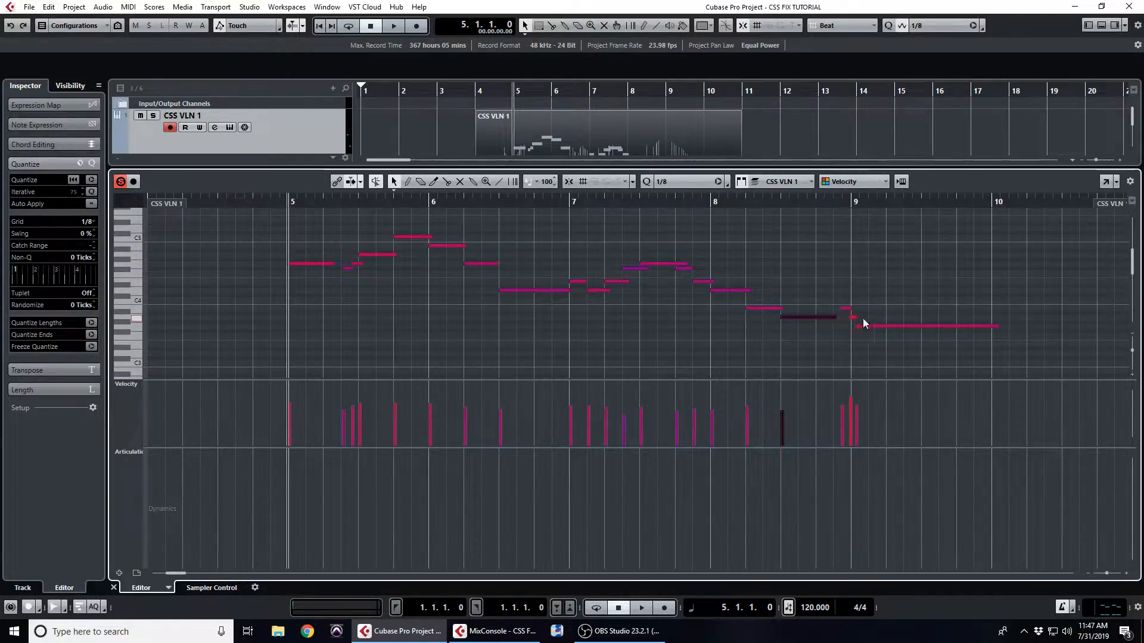
{"action": "left_click", "coordinate": [84, 221]}
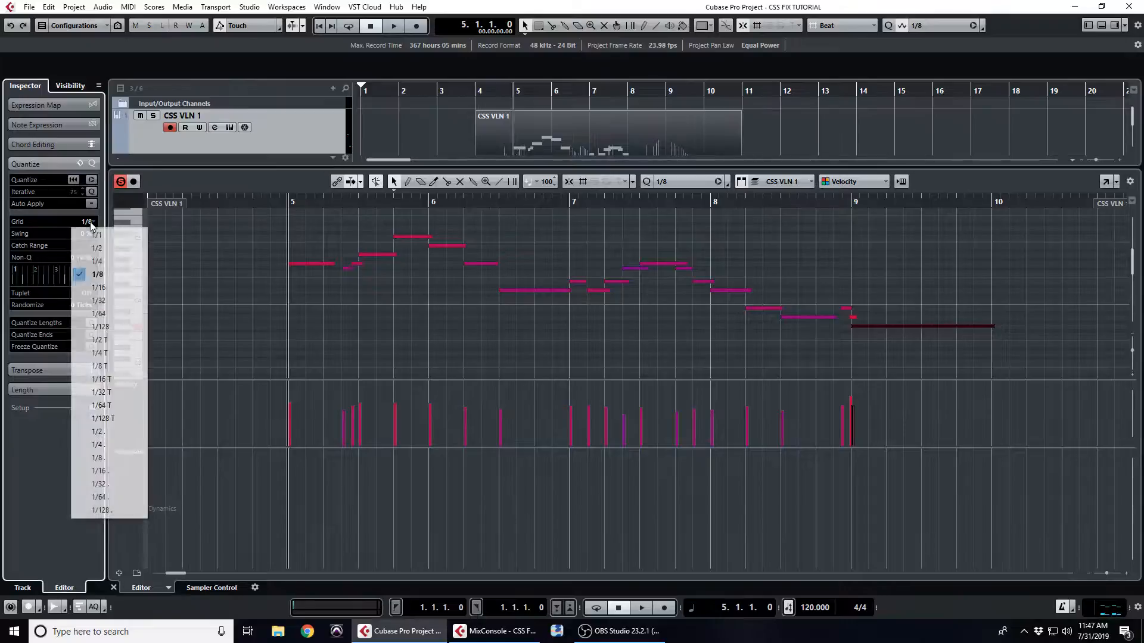
{"action": "left_click", "coordinate": [98, 287]}
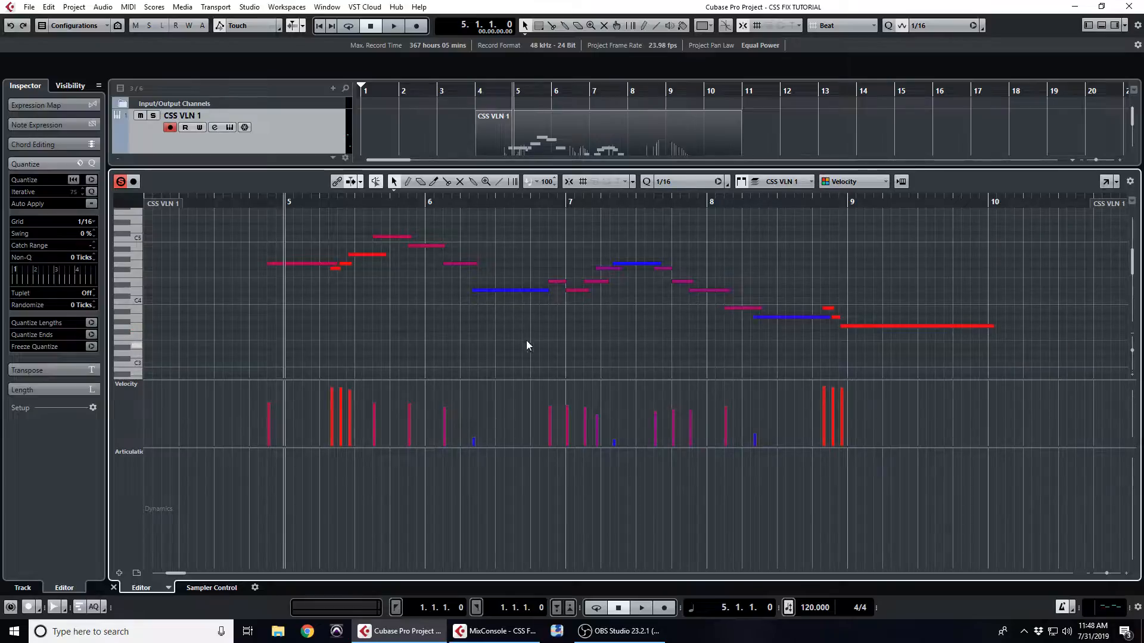
- Close the Key Editor to return to the project arrangement
{"action": "left_click", "coordinate": [393, 25]}
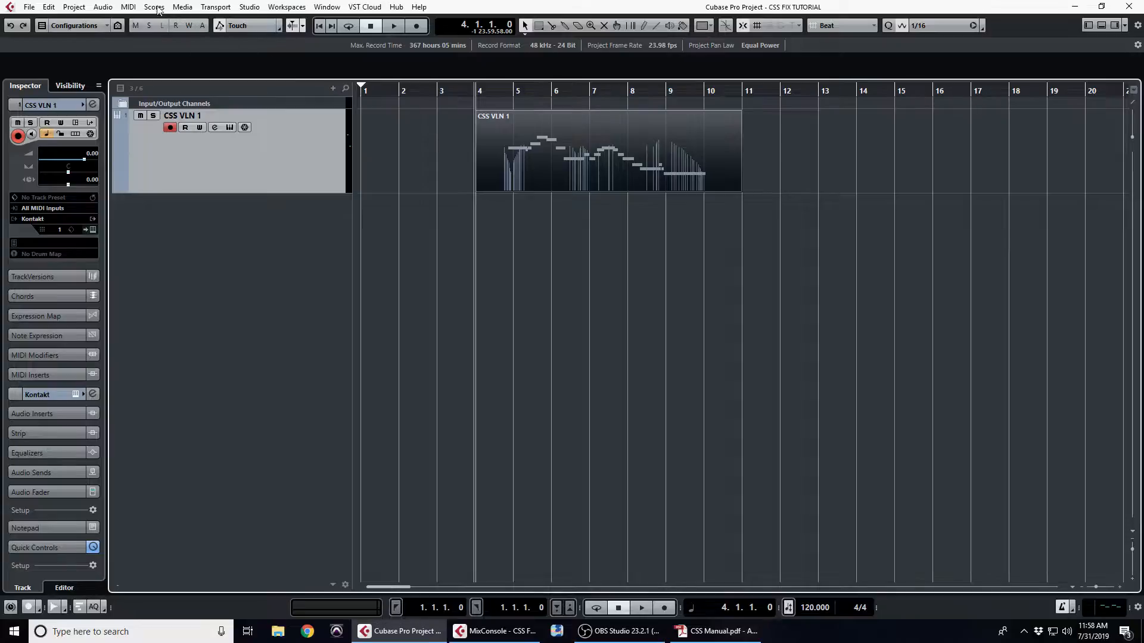
- In the Logical Editor, filter for selected notes with velocity inside 0–64
{"action": "left_click", "coordinate": [128, 7]}
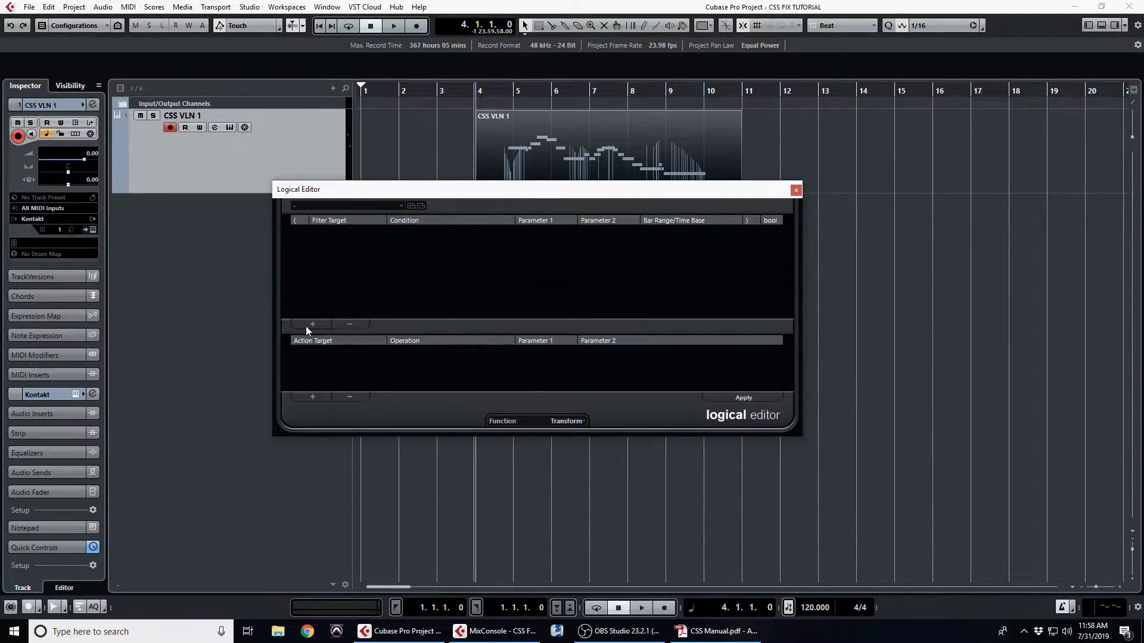
{"action": "left_click", "coordinate": [312, 324]}
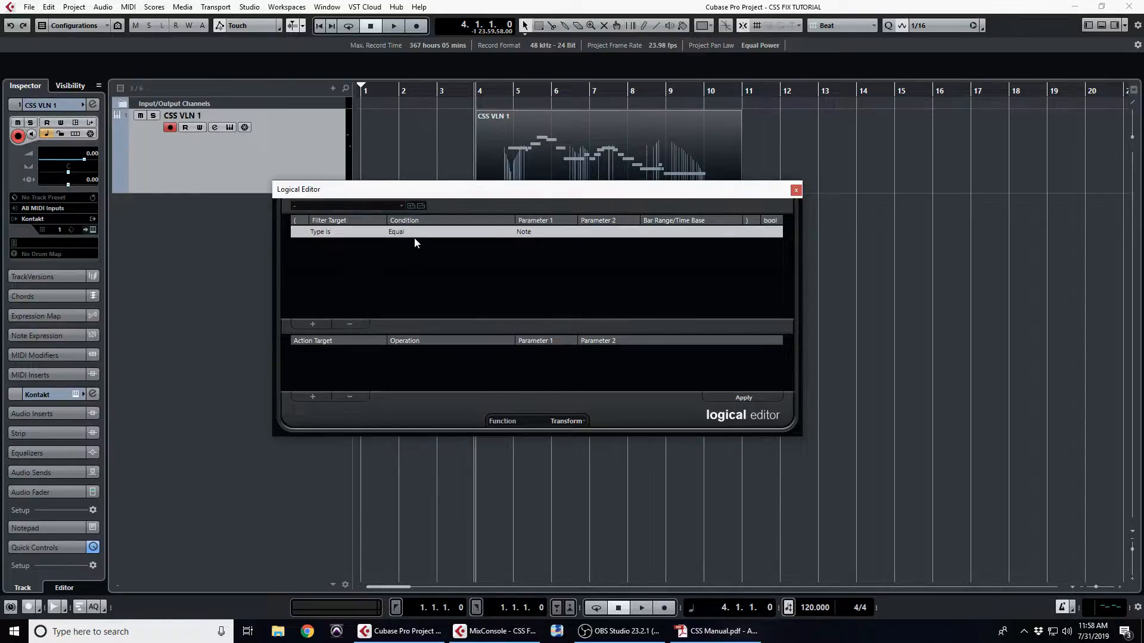
{"action": "mouse_move", "coordinate": [315, 327]}
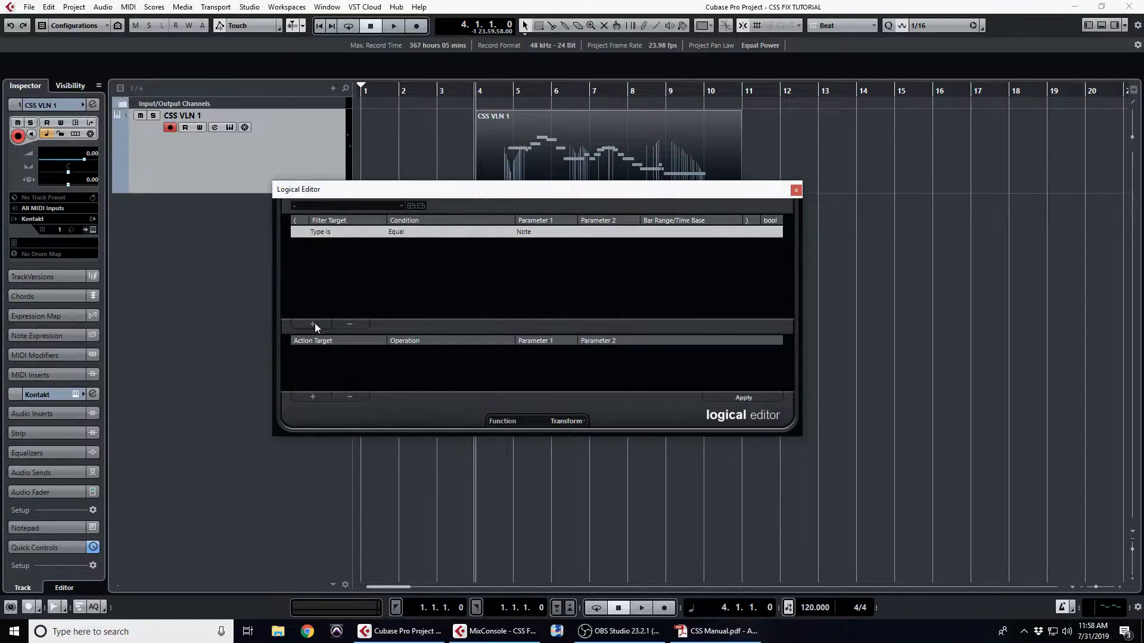
{"action": "left_click", "coordinate": [312, 325]}
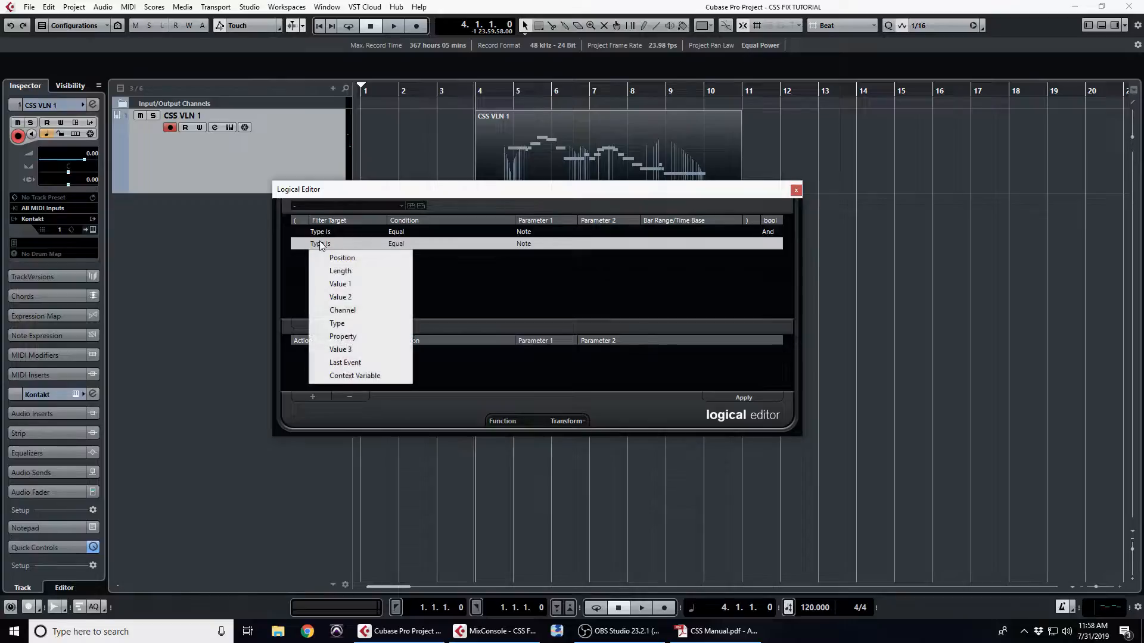
{"action": "left_click", "coordinate": [342, 336]}
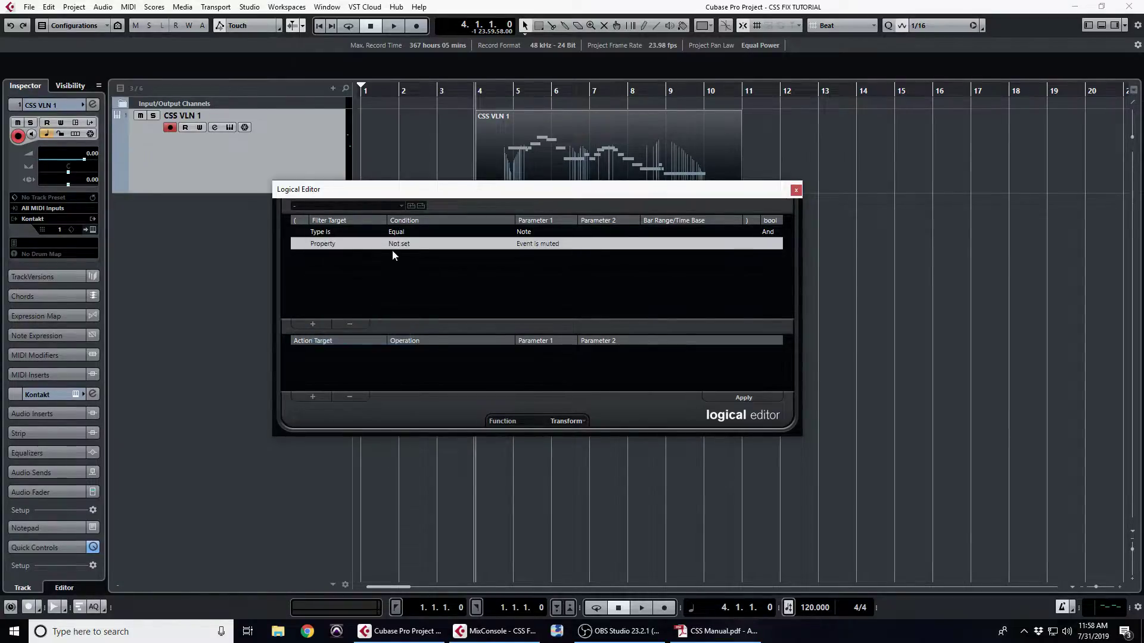
{"action": "left_click", "coordinate": [409, 243]}
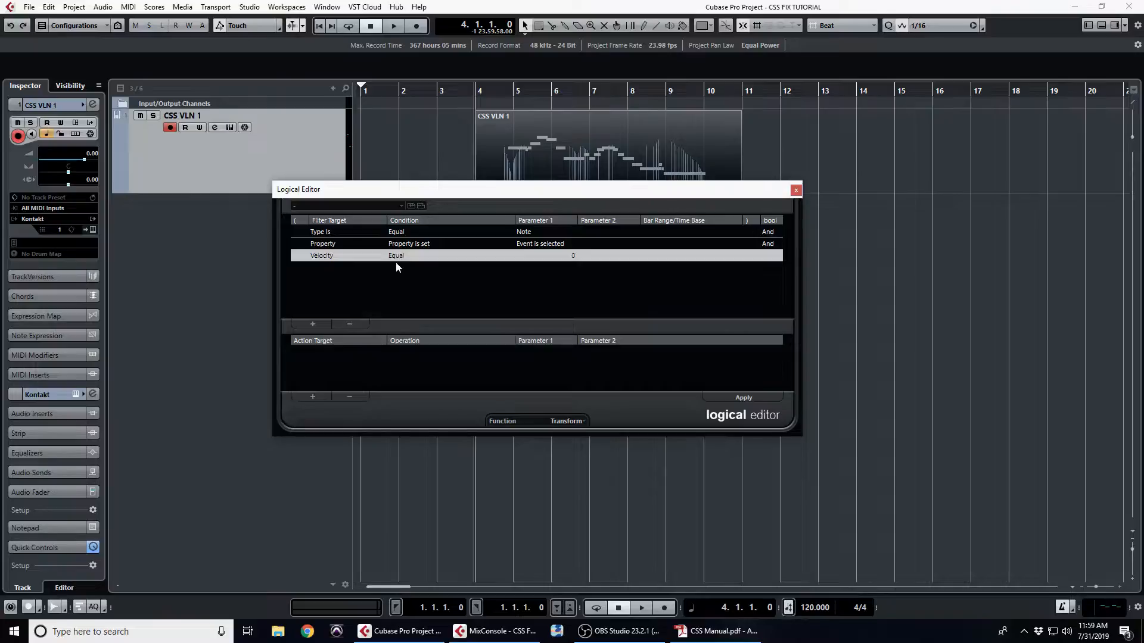
{"action": "left_click", "coordinate": [396, 256]}
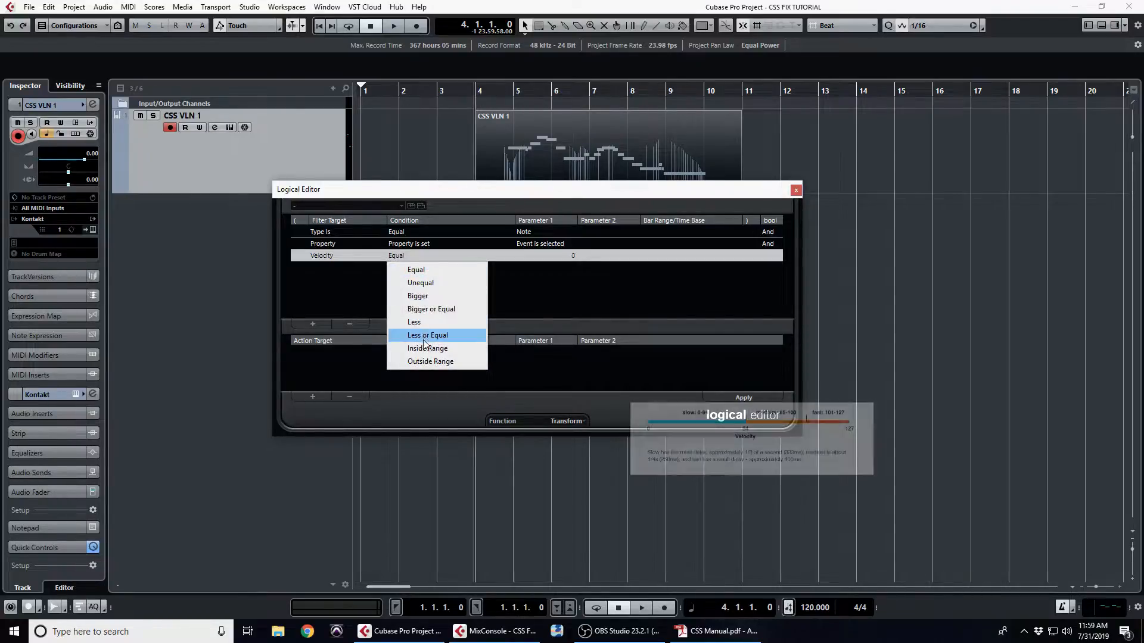
{"action": "left_click", "coordinate": [427, 348]}
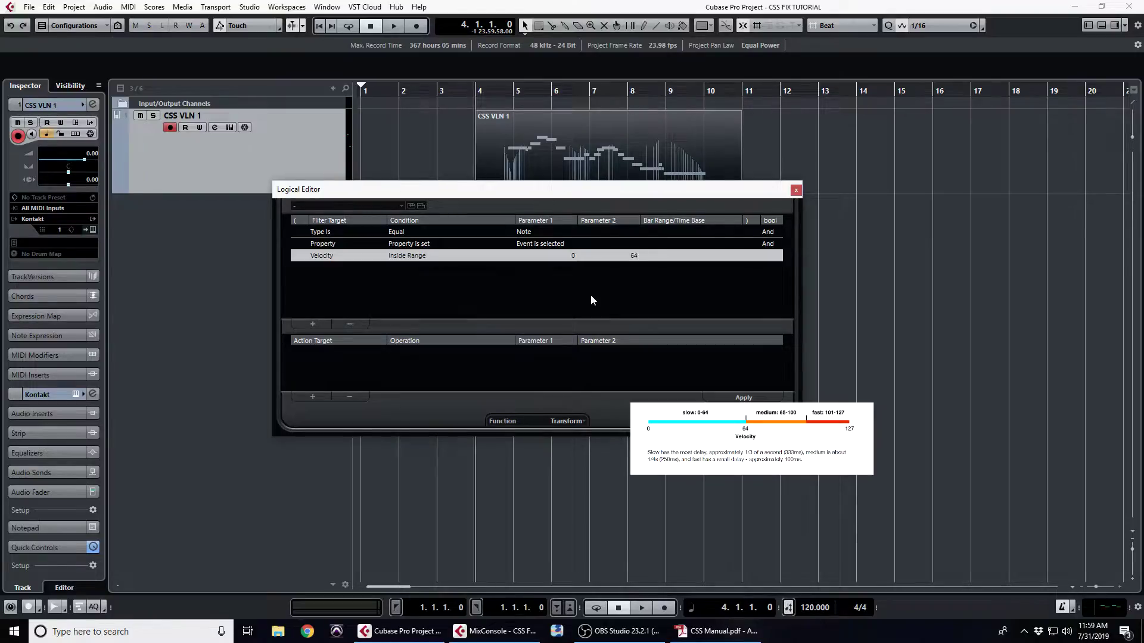
- Add an action subtracting 0:00:00.333 from the note position
{"action": "left_click", "coordinate": [312, 396]}
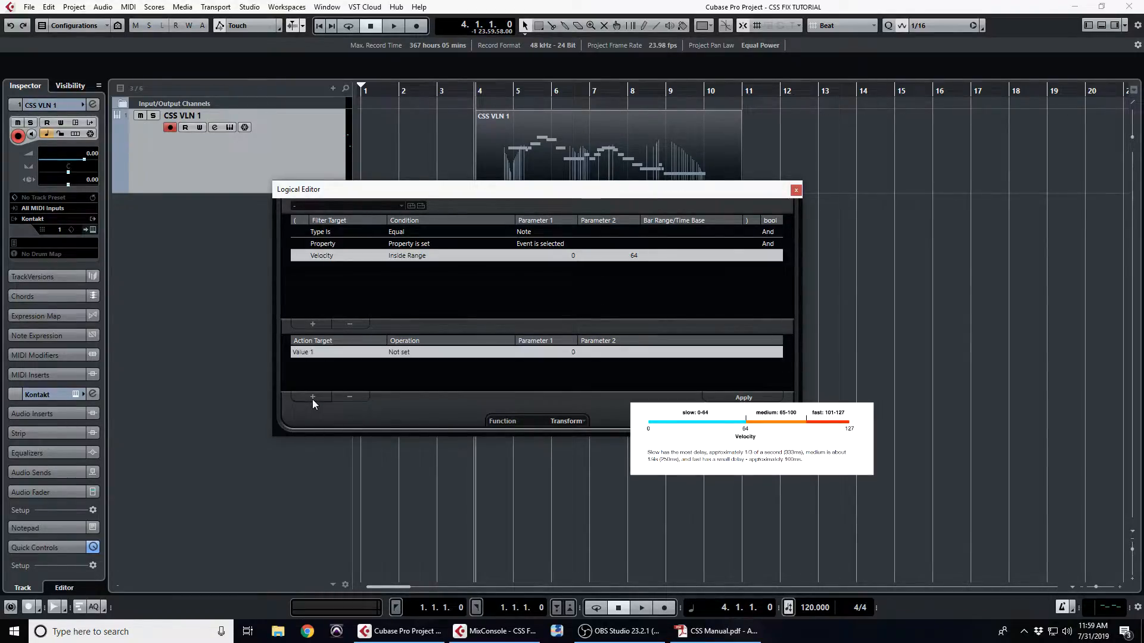
{"action": "left_click", "coordinate": [321, 352]}
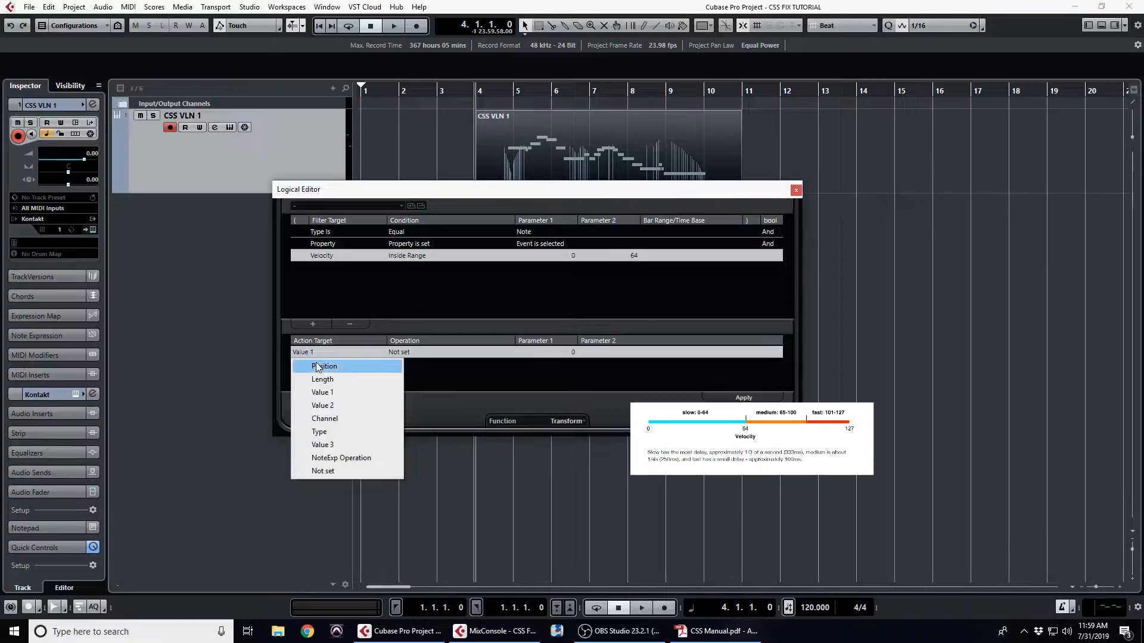
{"action": "left_click", "coordinate": [324, 365]}
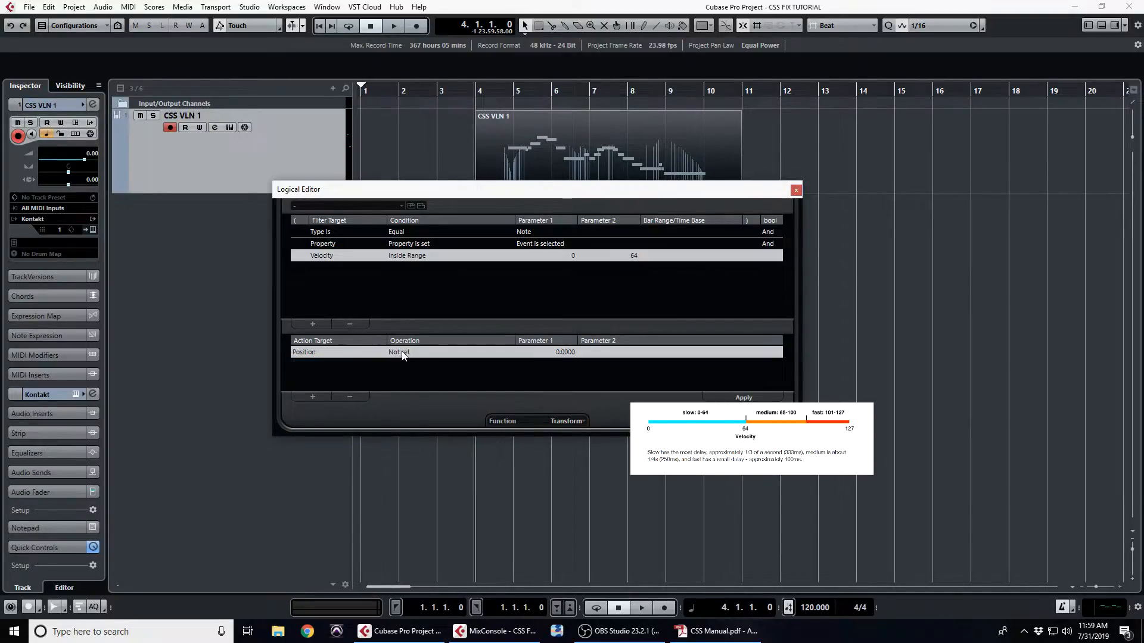
{"action": "left_click", "coordinate": [400, 352]}
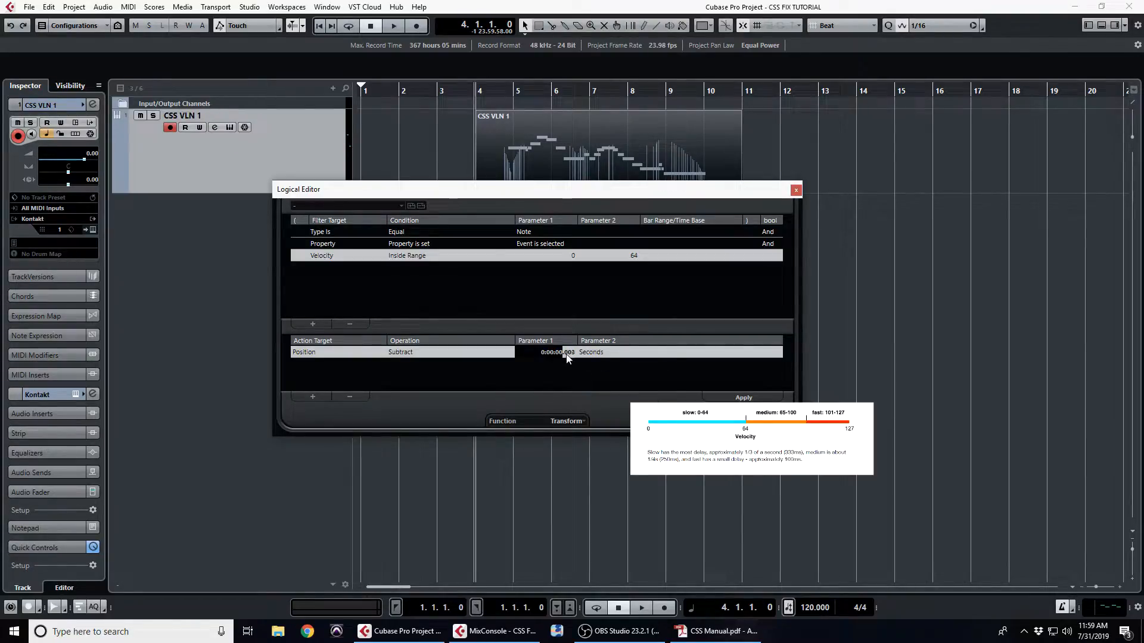
{"action": "type", "text": "0:00:00.333"}
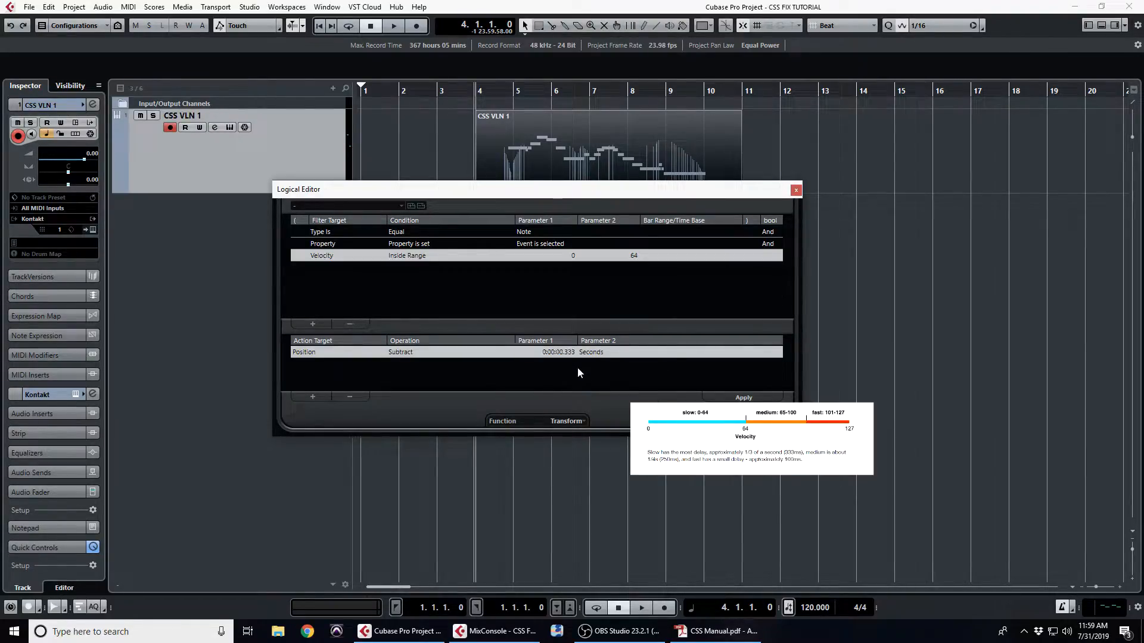
{"action": "mouse_move", "coordinate": [479, 259]}
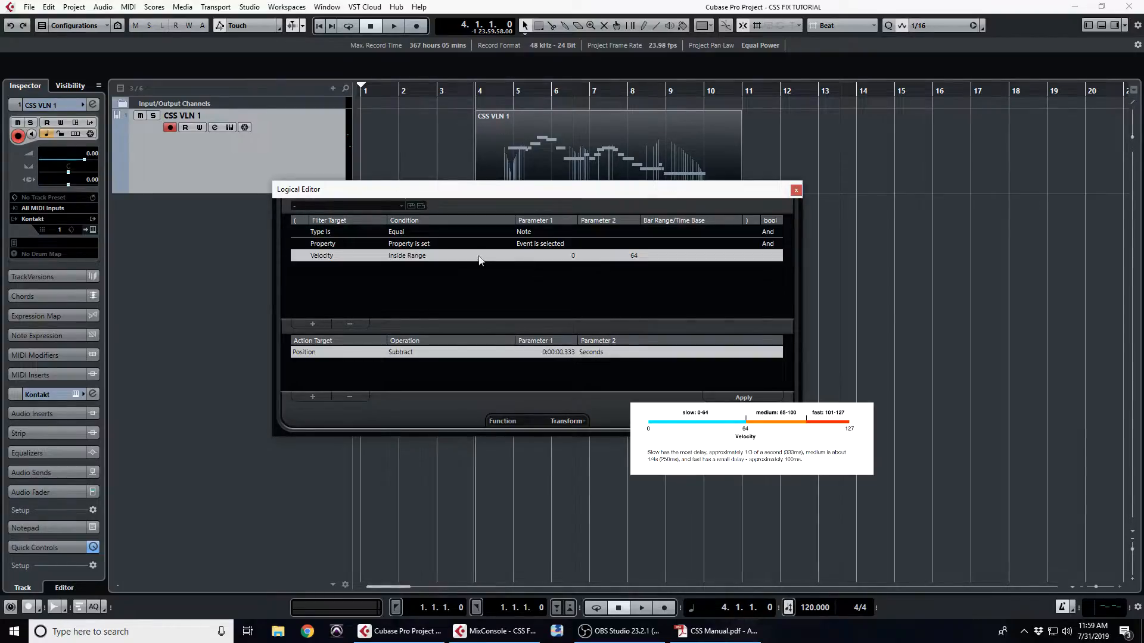
{"action": "mouse_move", "coordinate": [366, 286]}
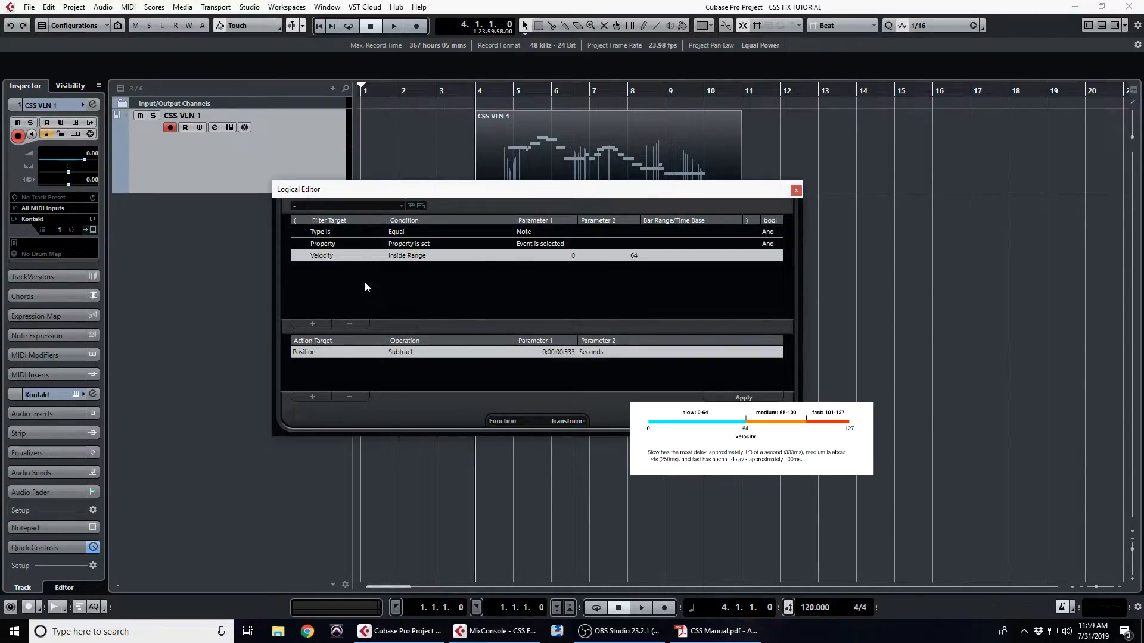
{"action": "mouse_move", "coordinate": [411, 205]}
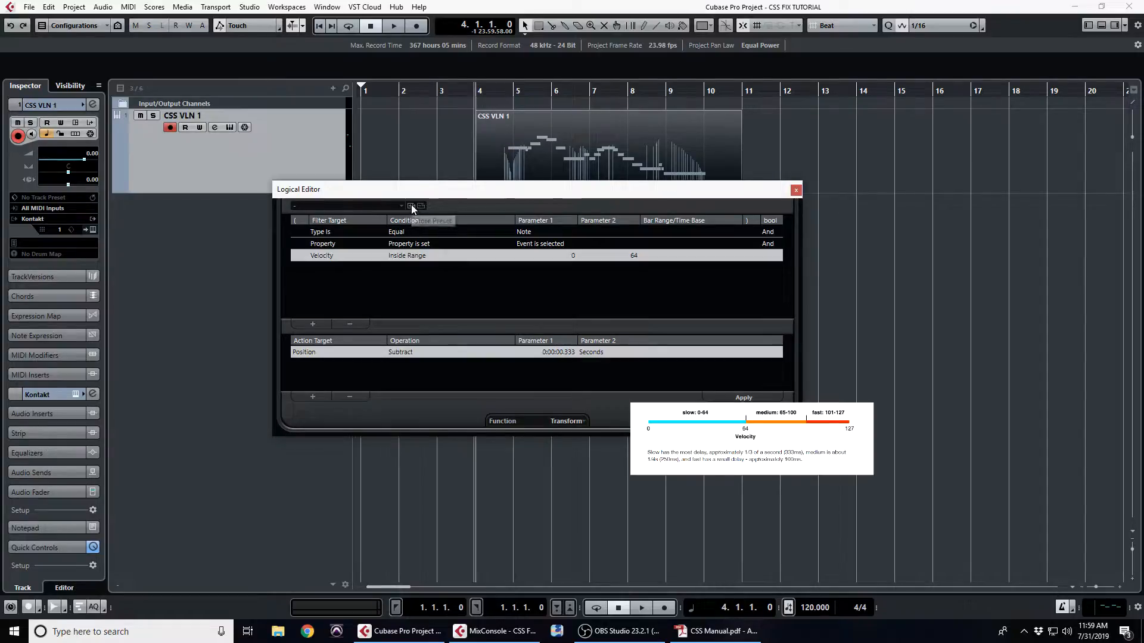
- Store the rule as the preset 'CSS LEGATO OFFSET LONG'
{"action": "left_click", "coordinate": [410, 206]}
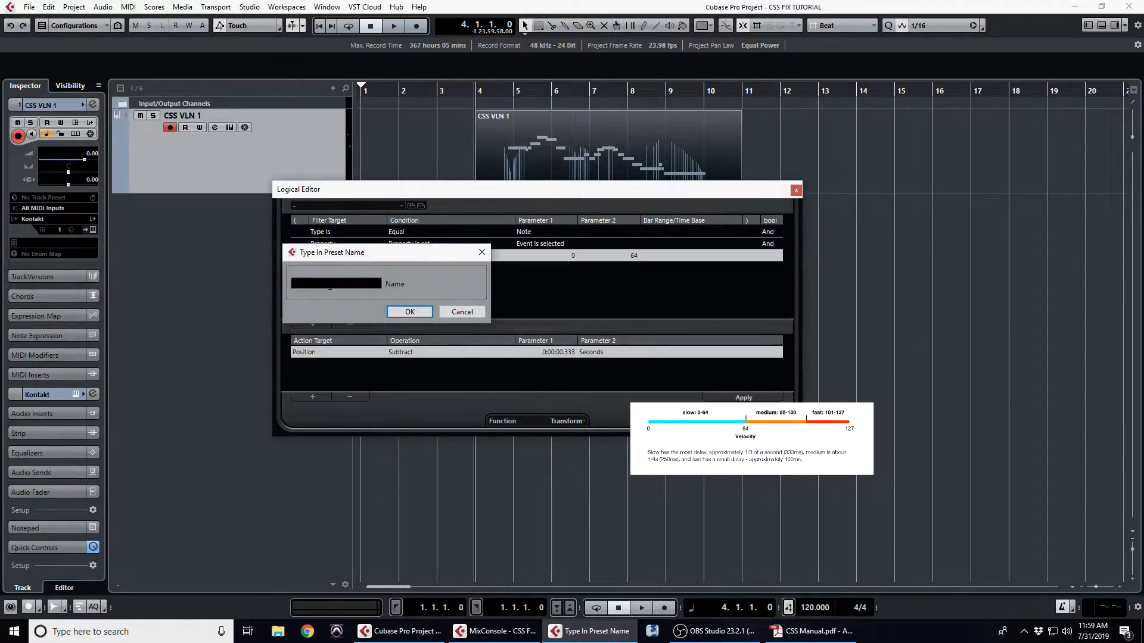
{"action": "type", "text": "CSS LEGAT"}
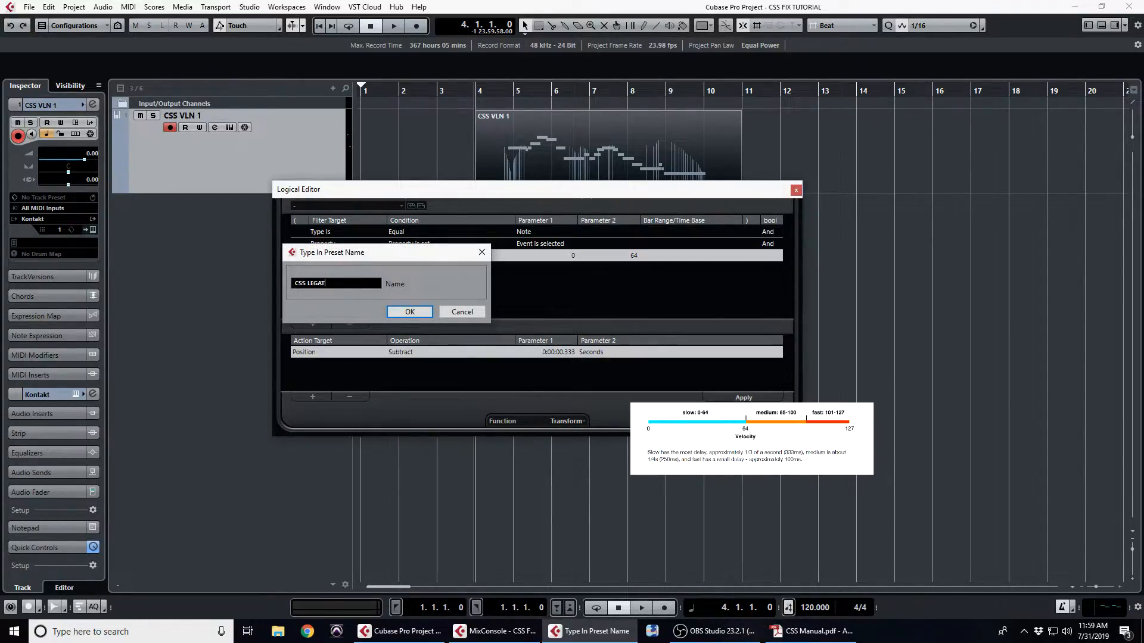
{"action": "type", "text": "O OFFSET"}
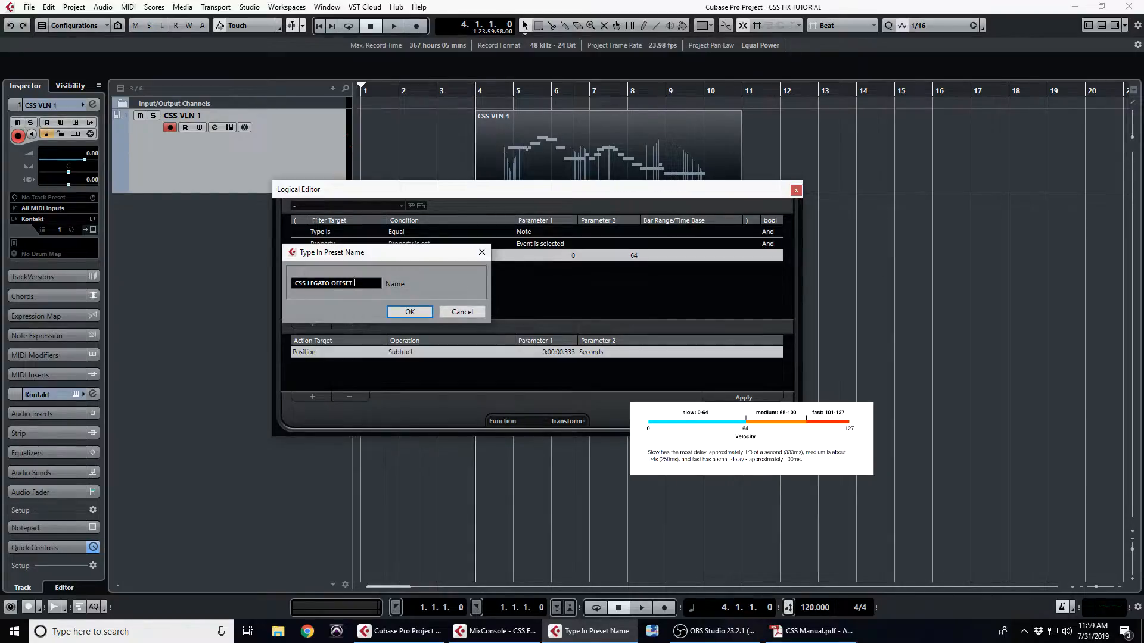
{"action": "type", "text": "LONG"}
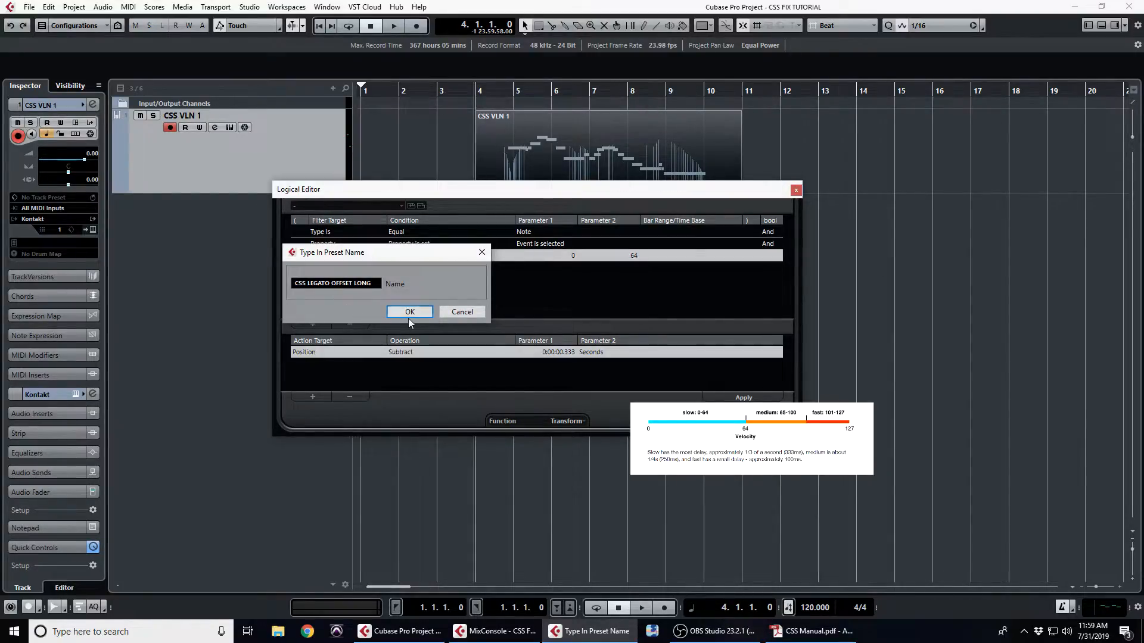
{"action": "left_click", "coordinate": [409, 311]}
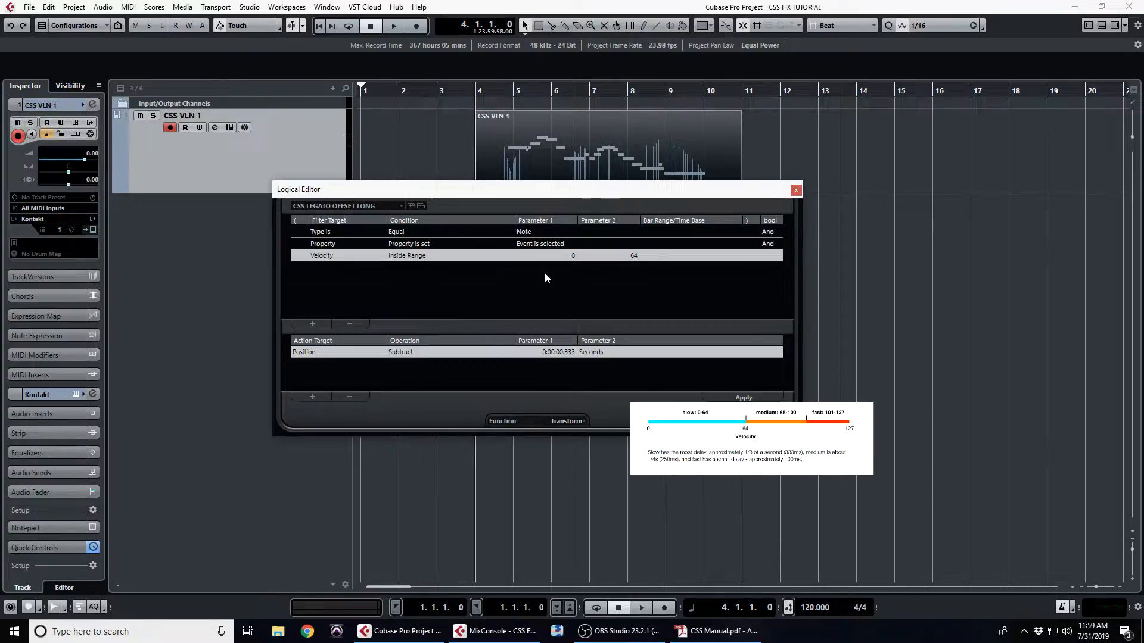
{"action": "left_click", "coordinate": [796, 191]}
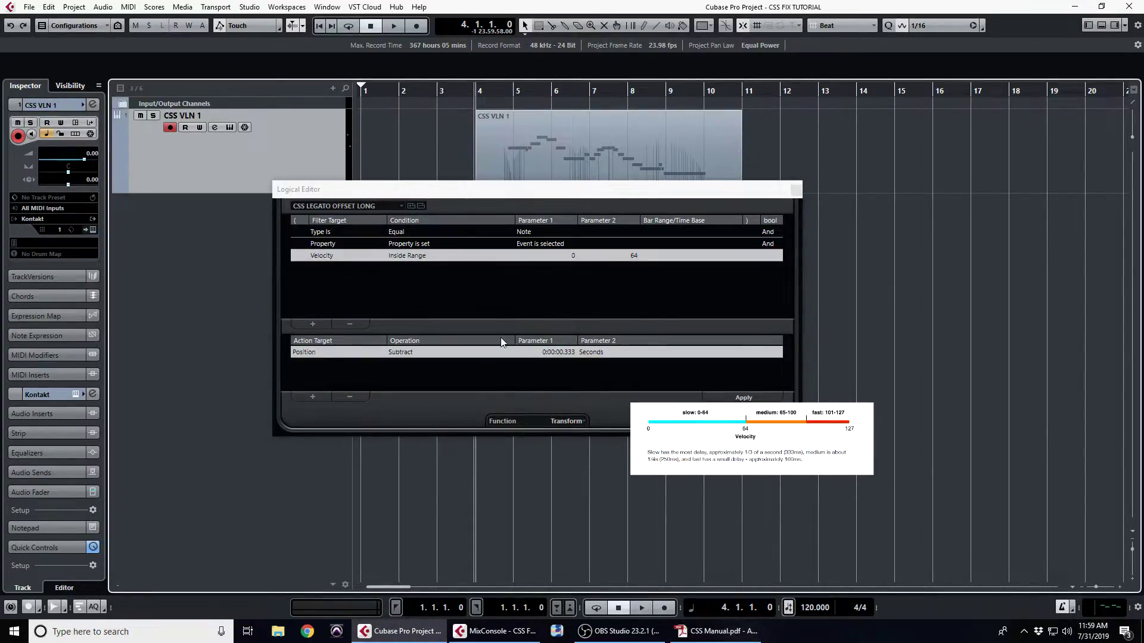
{"action": "mouse_move", "coordinate": [568, 257]}
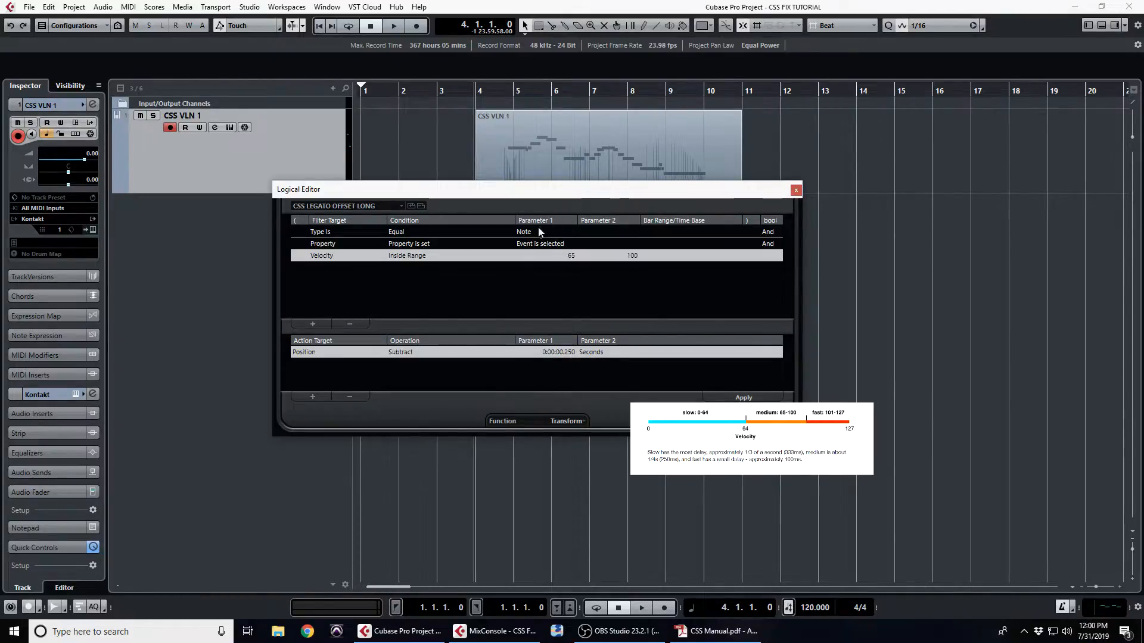
- Save preset 'CSS LEGATO OFFSET MED', then retarget velocities 101–127 with 0.100 s
{"action": "left_click", "coordinate": [410, 206]}
{"action": "type", "text": "CSS LEGATO OFFSET MED"}
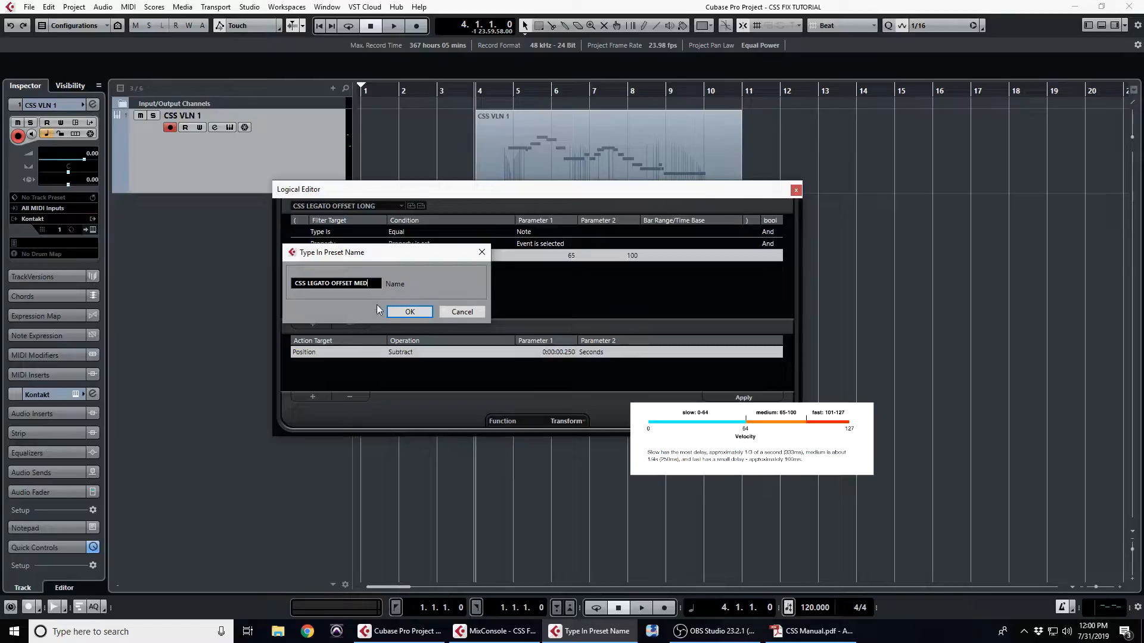
{"action": "left_click", "coordinate": [409, 311]}
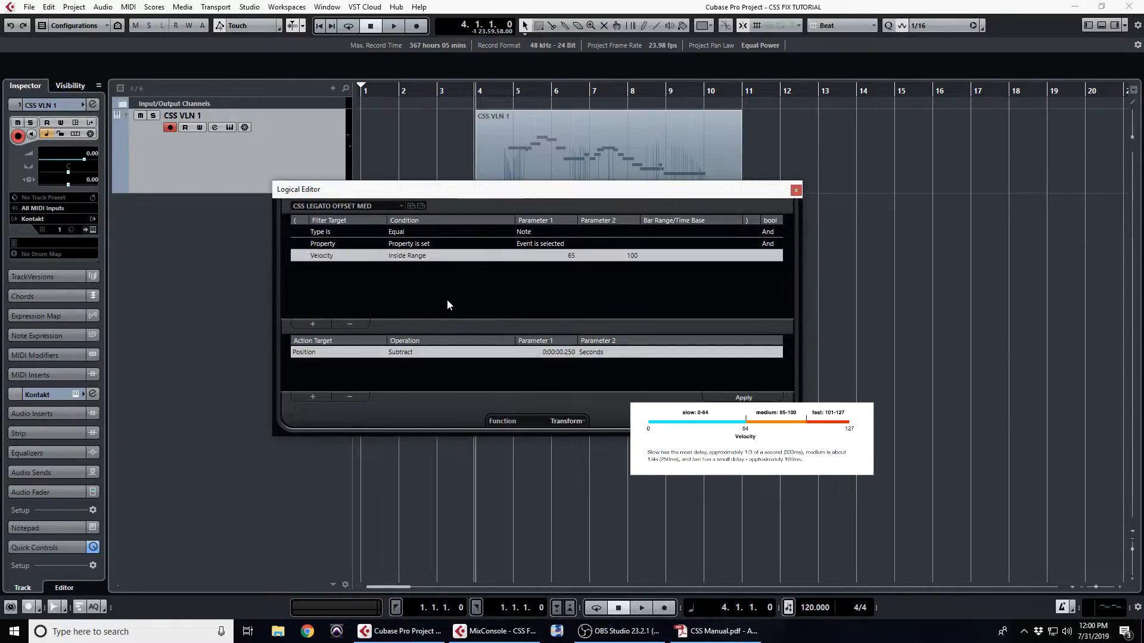
{"action": "double_click", "coordinate": [570, 256]}
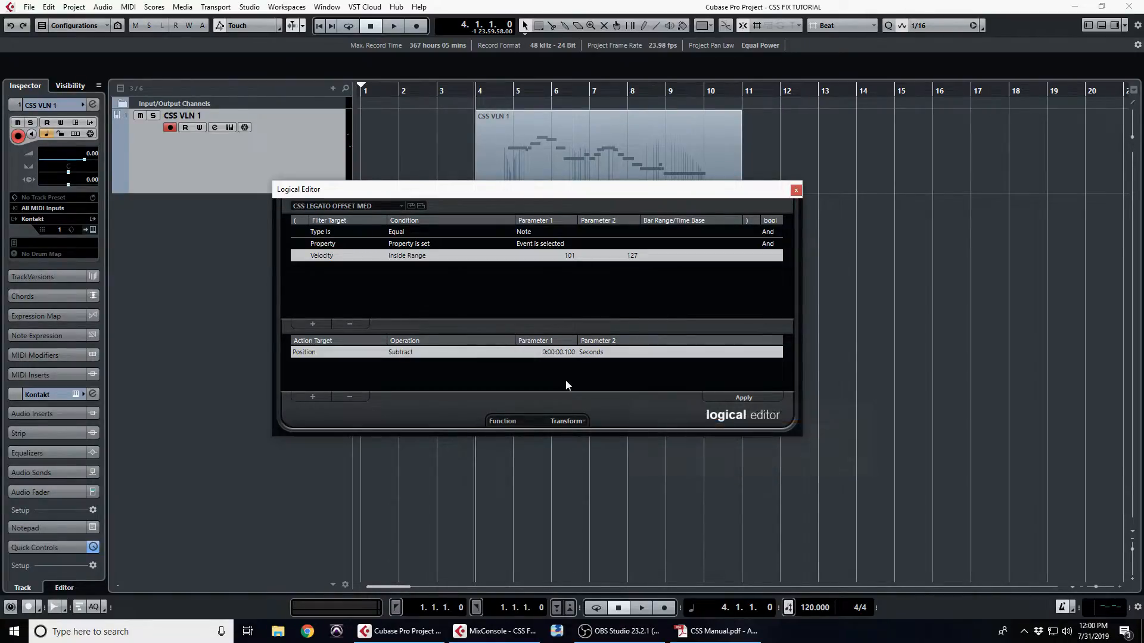
{"action": "mouse_move", "coordinate": [412, 212]}
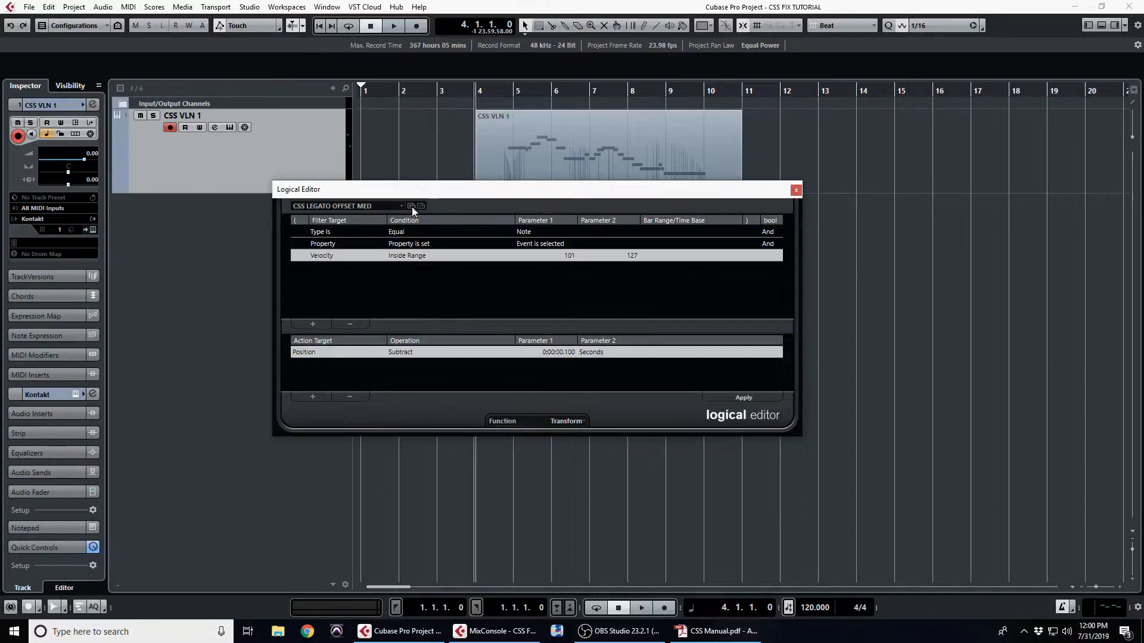
- Save preset 'CSS LEGATO OFFSET FAST' and remove the velocity filter line
{"action": "left_click", "coordinate": [410, 205]}
{"action": "type", "text": "CSS LEGATO OFFSET FAST"}
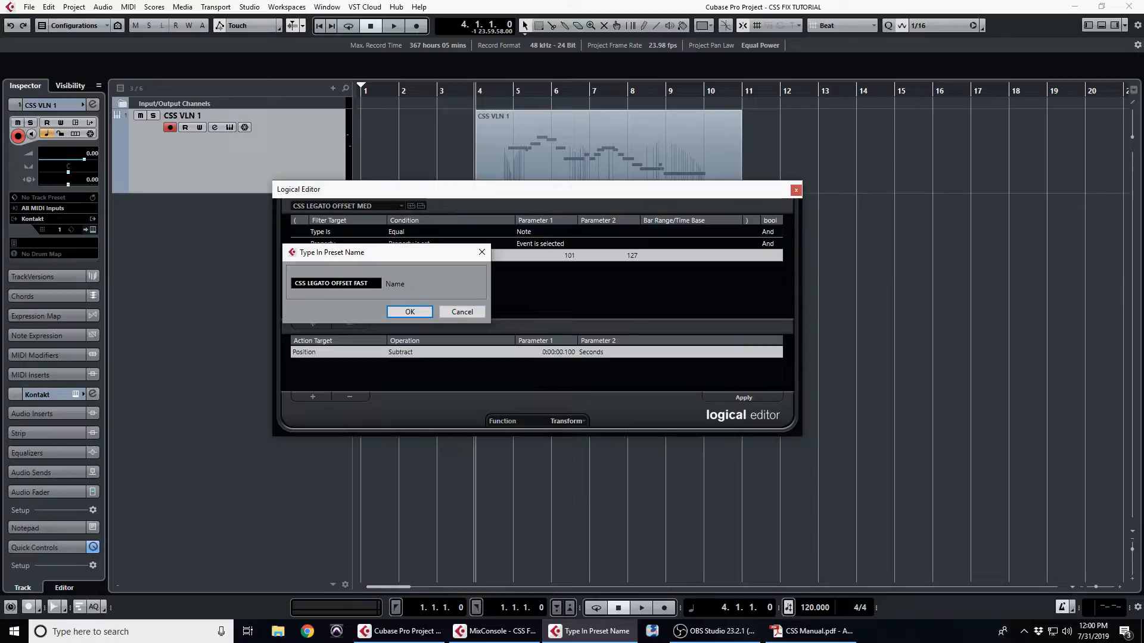
{"action": "left_click", "coordinate": [408, 311]}
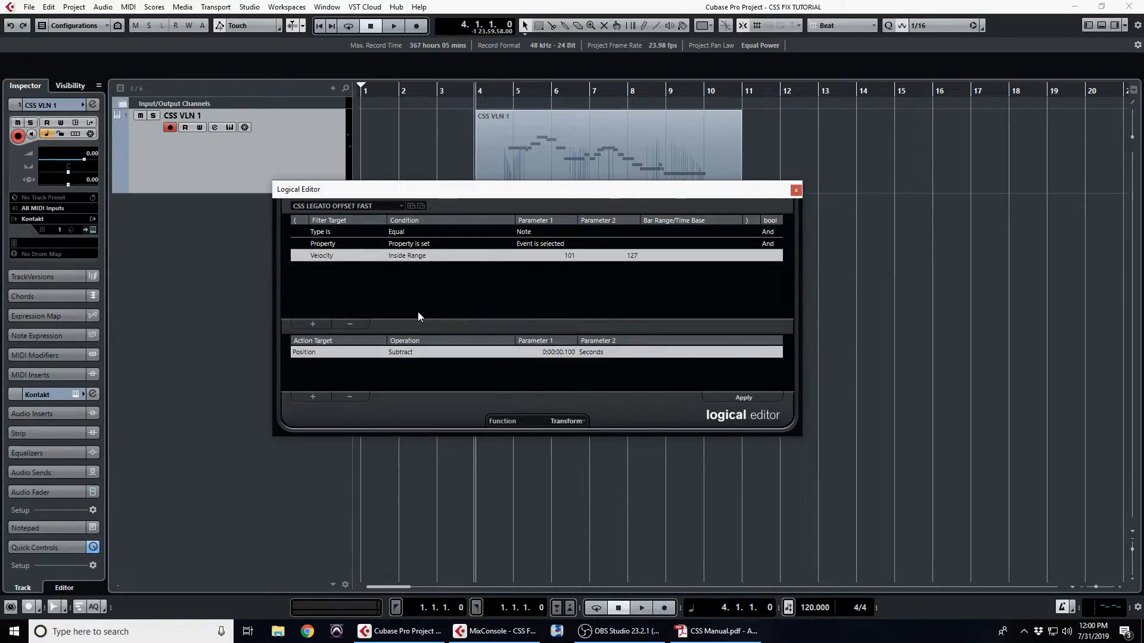
{"action": "mouse_move", "coordinate": [346, 326]}
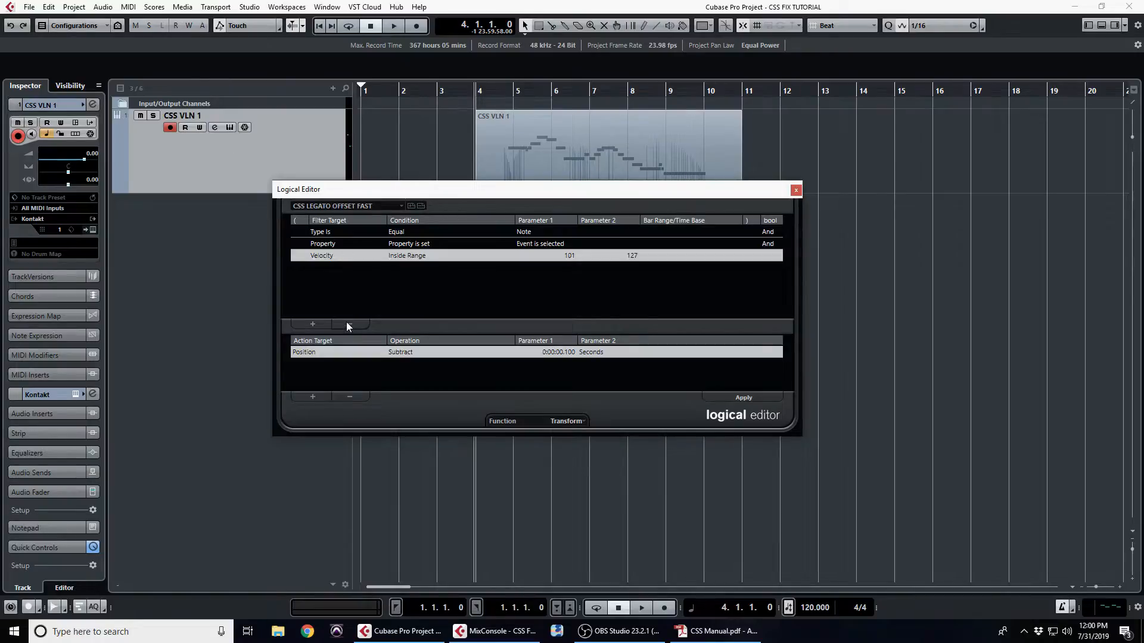
{"action": "left_click", "coordinate": [350, 324]}
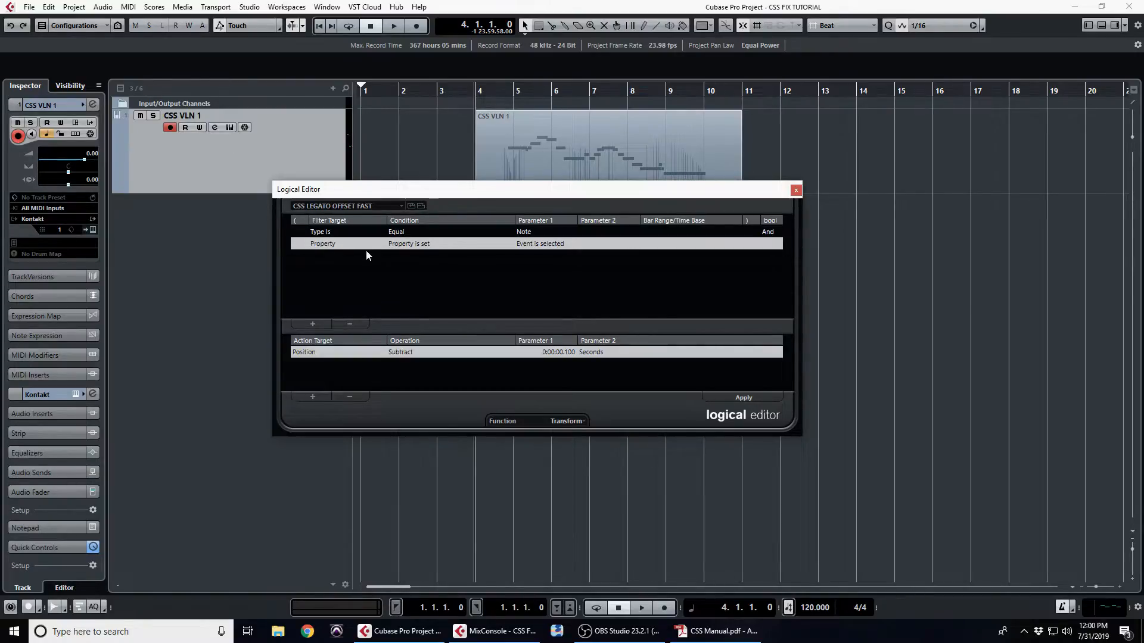
{"action": "mouse_move", "coordinate": [357, 251]}
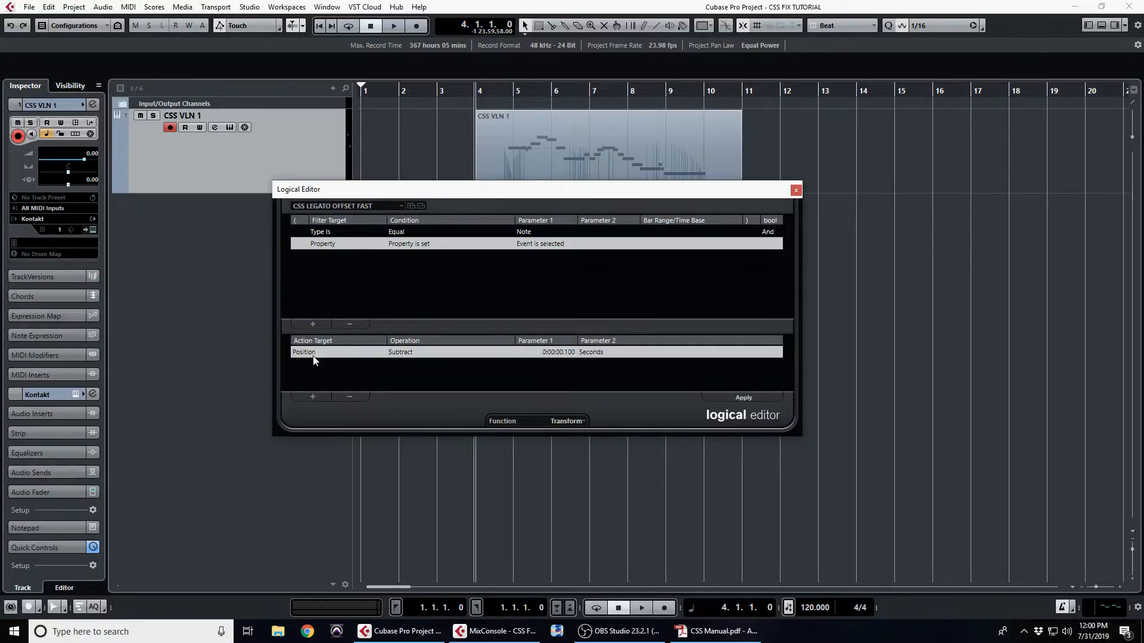
- Change the action to add 5 ticks to note length
{"action": "left_click", "coordinate": [303, 352]}
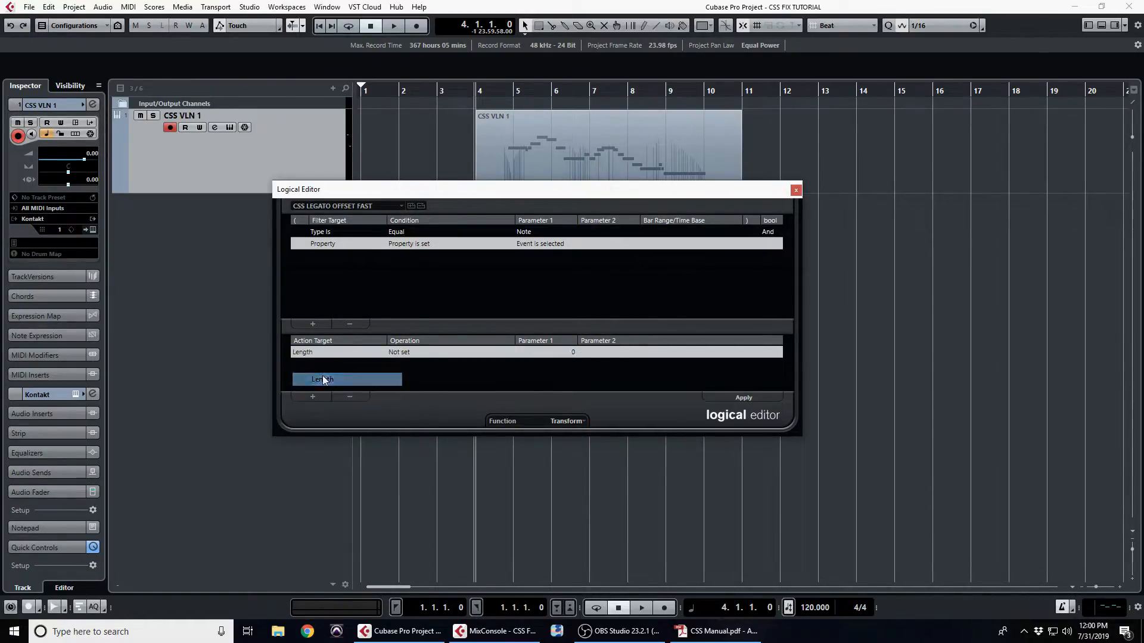
{"action": "left_click", "coordinate": [399, 351]}
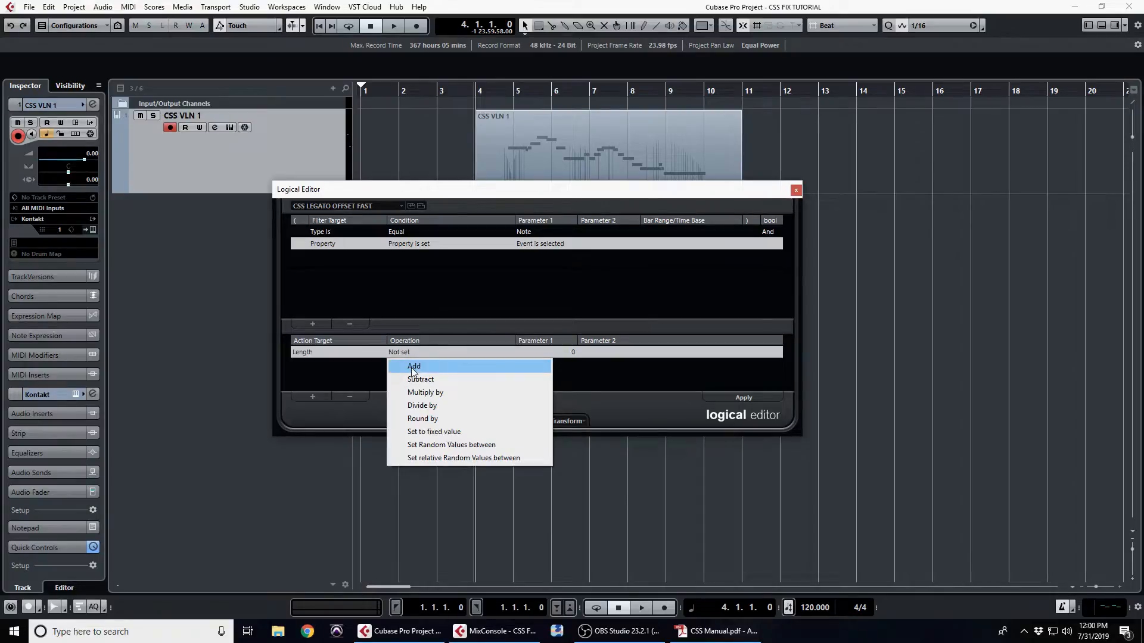
{"action": "left_click", "coordinate": [414, 366]}
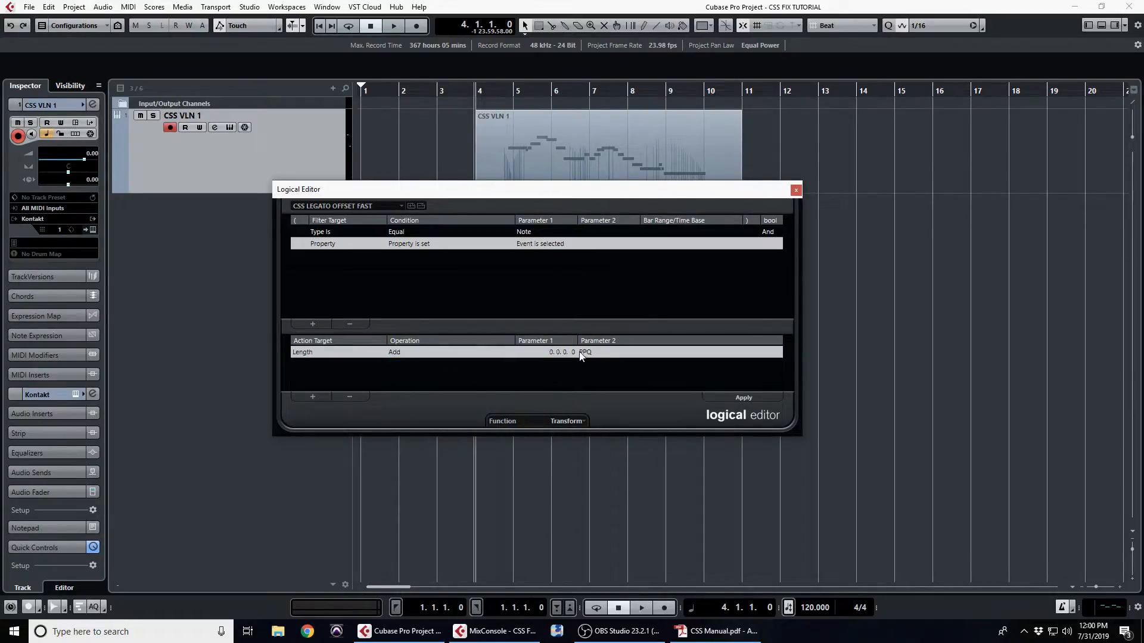
{"action": "left_click", "coordinate": [562, 353]}
{"action": "type", "text": "5"}
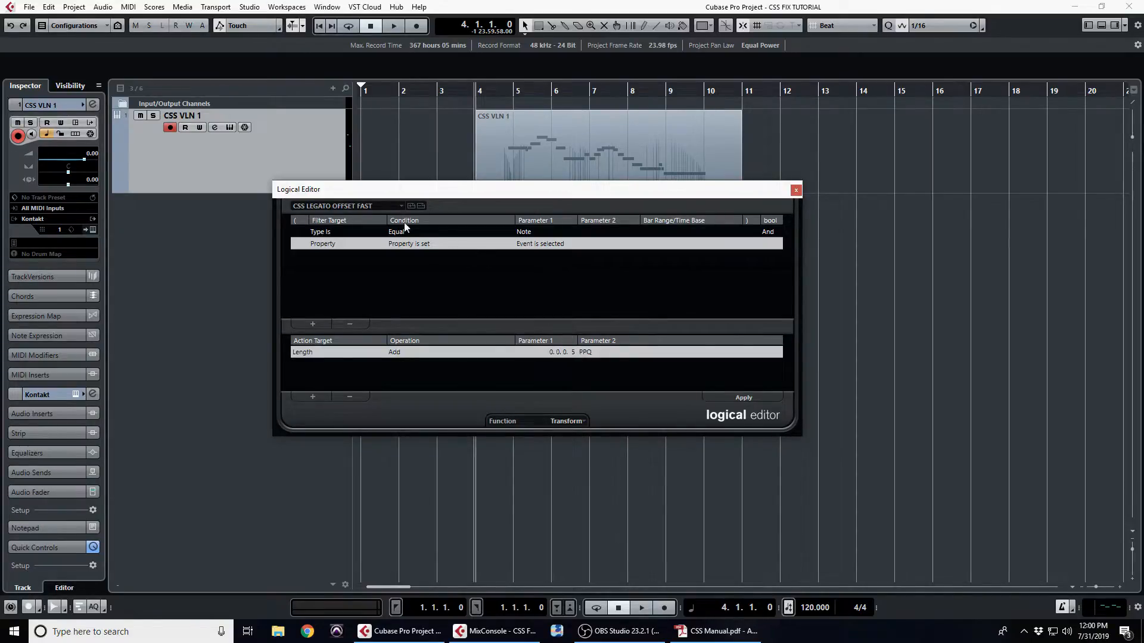
- Save the length-extending rule as preset 'CSS LEGATO NUDGE'
{"action": "left_click", "coordinate": [410, 206]}
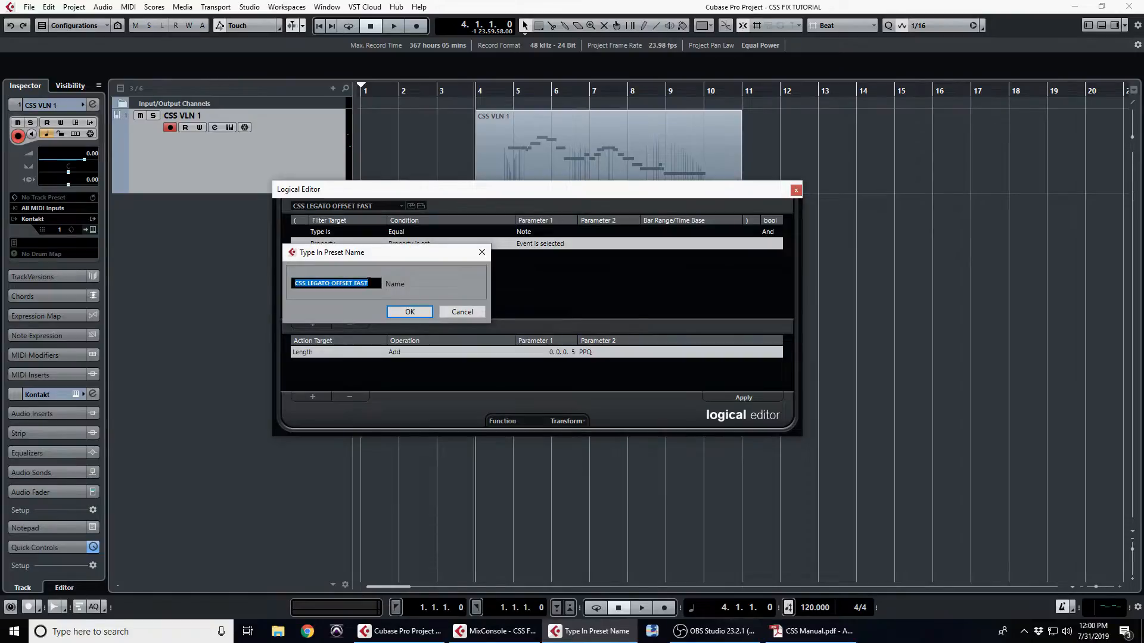
{"action": "type", "text": "CSS LEGA"}
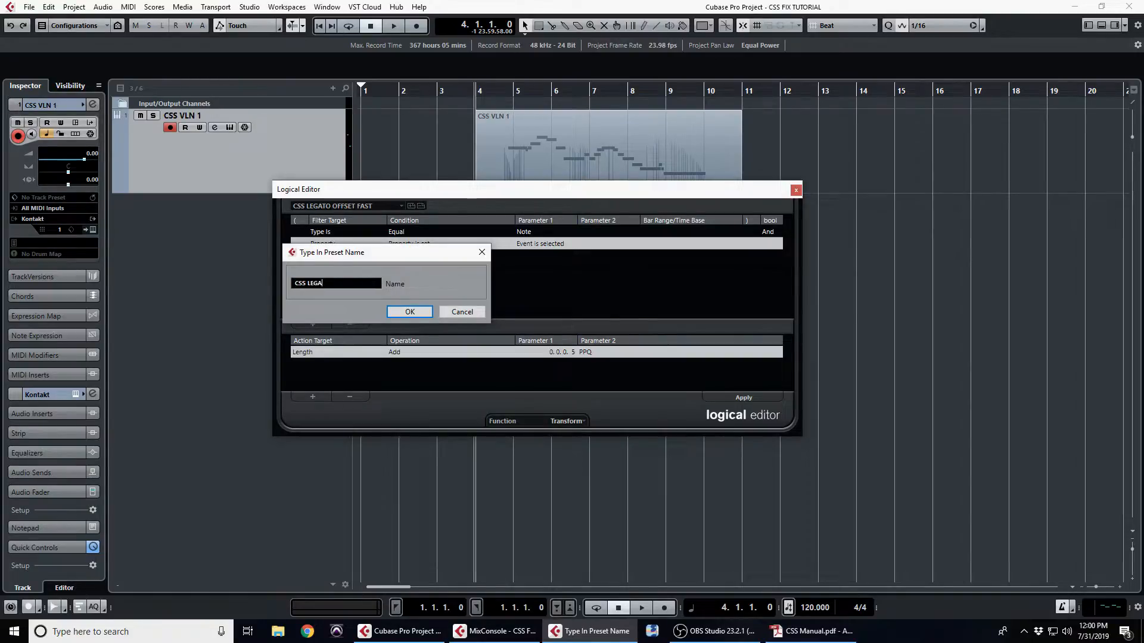
{"action": "type", "text": "TO NUDGE"}
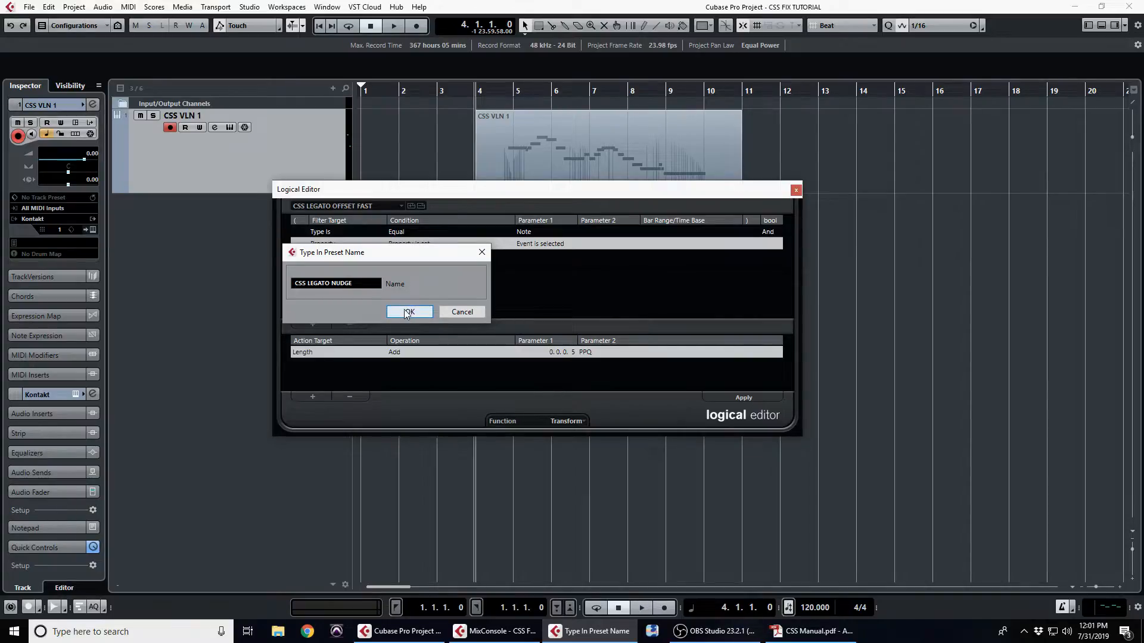
{"action": "left_click", "coordinate": [407, 312]}
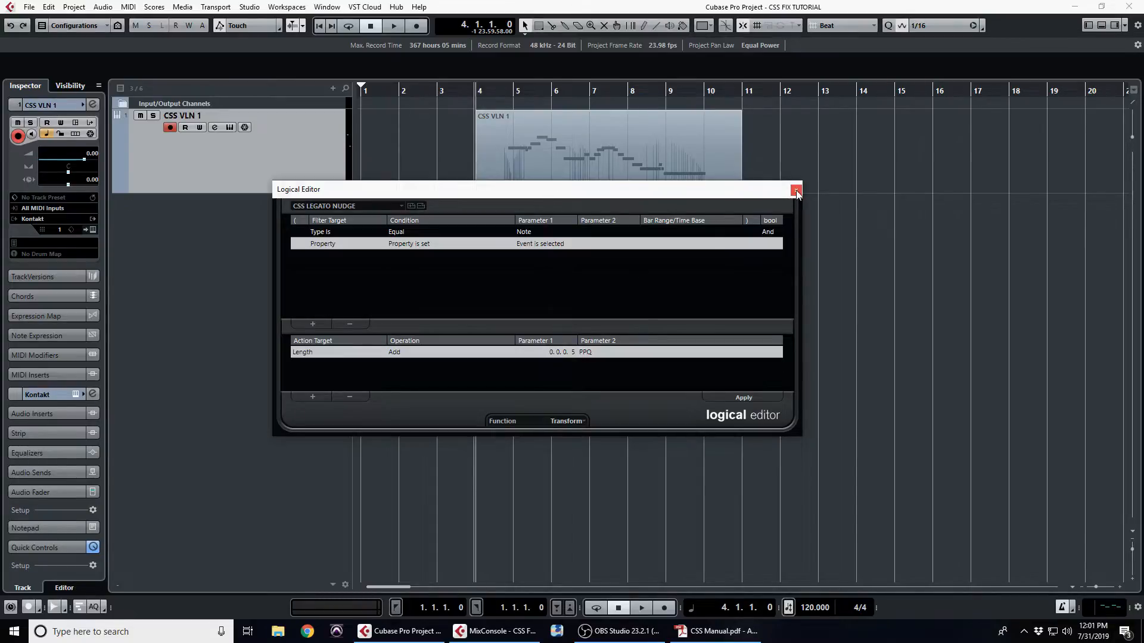
- Close the Logical Editor and create a Key Commands macro named 'CSS LEGATO OFFSET'
{"action": "left_click", "coordinate": [796, 190]}
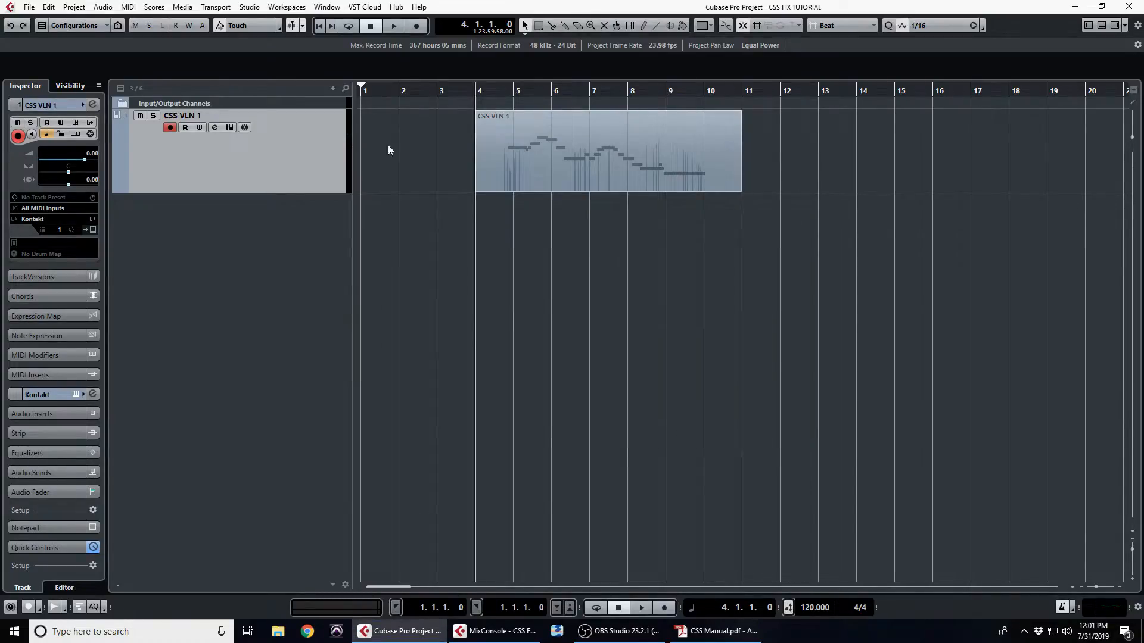
{"action": "left_click", "coordinate": [29, 6]}
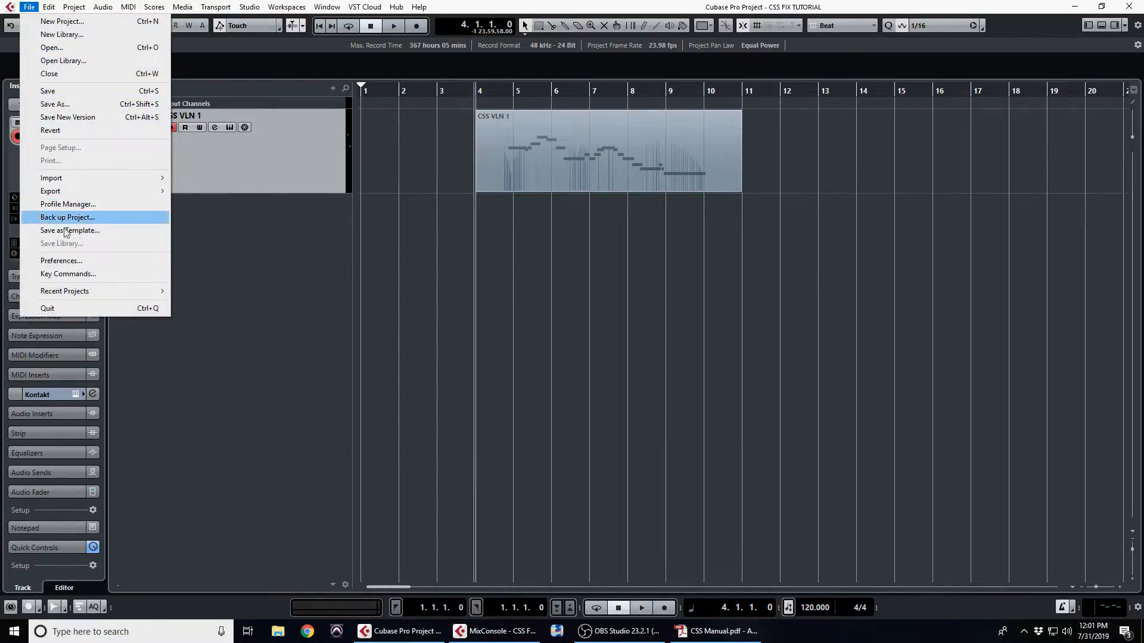
{"action": "left_click", "coordinate": [68, 274]}
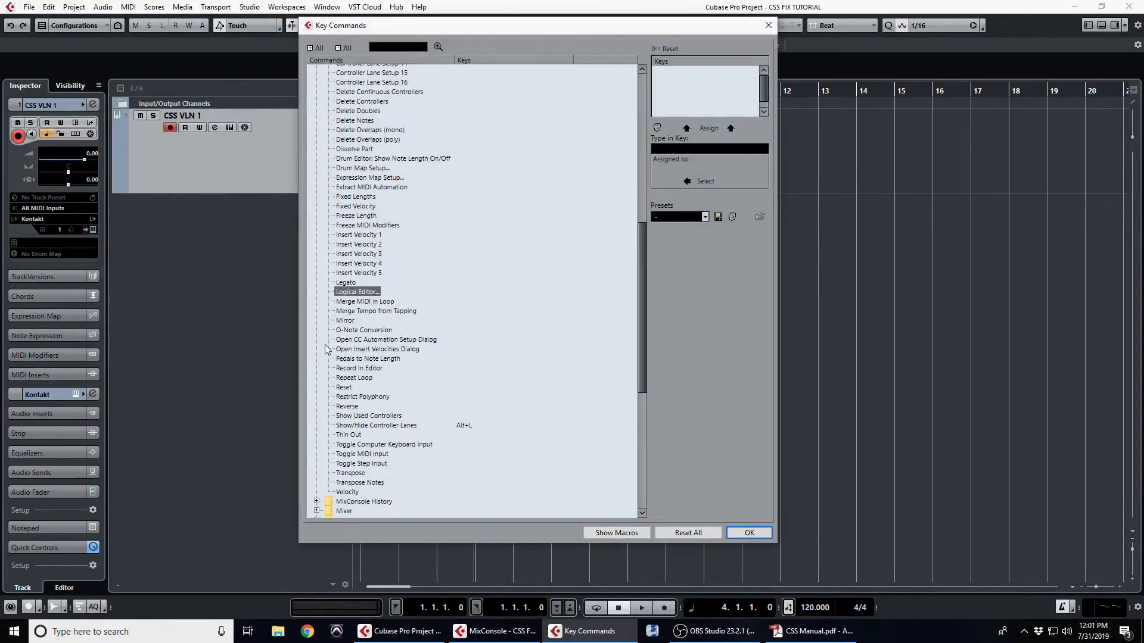
{"action": "left_click", "coordinate": [615, 533]}
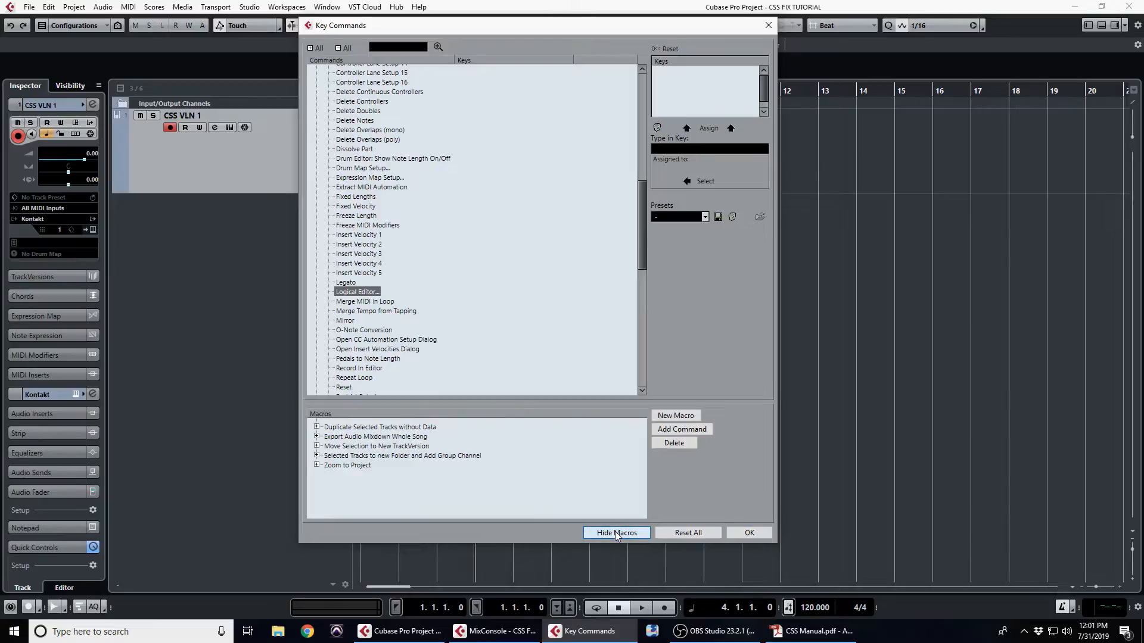
{"action": "left_click", "coordinate": [675, 415]}
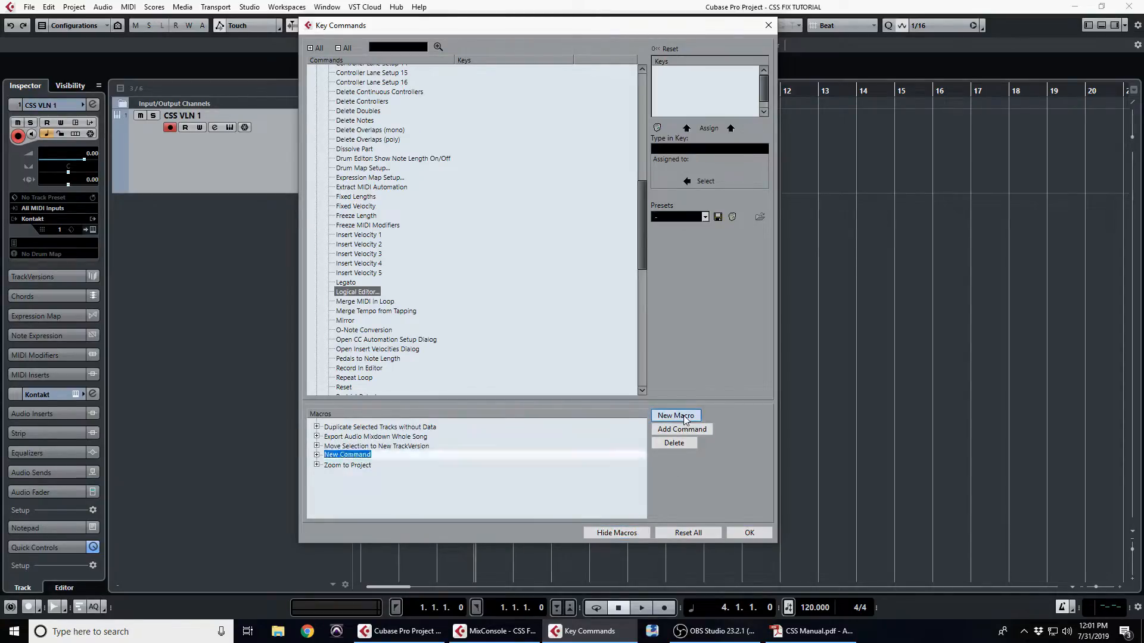
{"action": "type", "text": "CSS LEGATO OFFSET"}
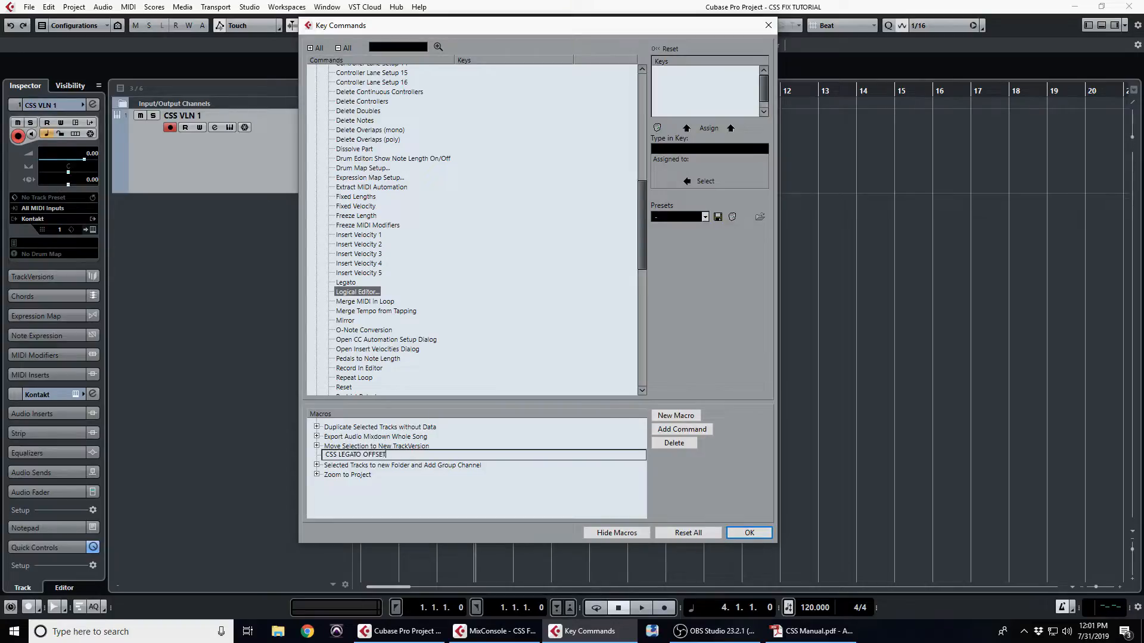
{"action": "left_click", "coordinate": [355, 455]}
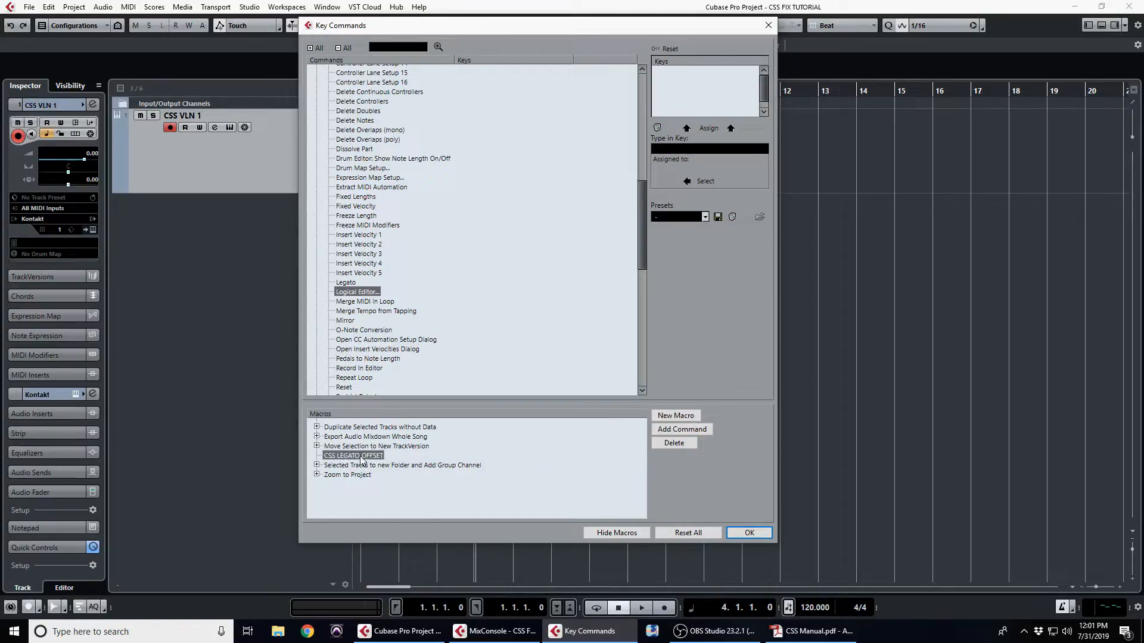
- Expand the Process Logical Preset commands to list the saved CSS presets
{"action": "scroll", "scroll_direction": "up", "scroll_amount": 3}
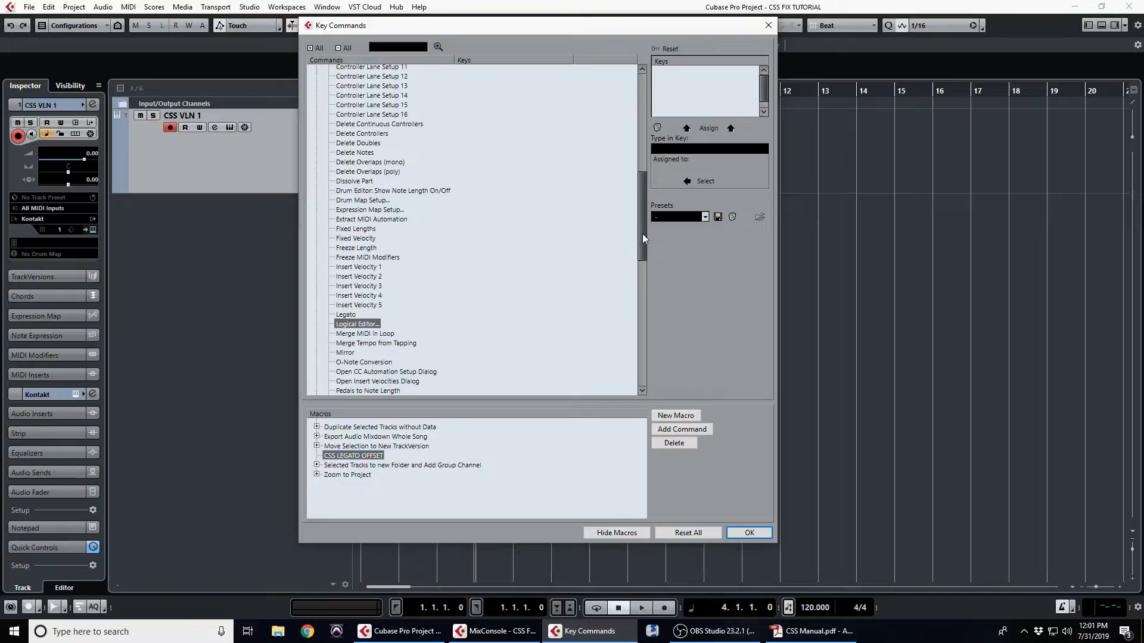
{"action": "scroll", "scroll_direction": "up", "scroll_amount": 3}
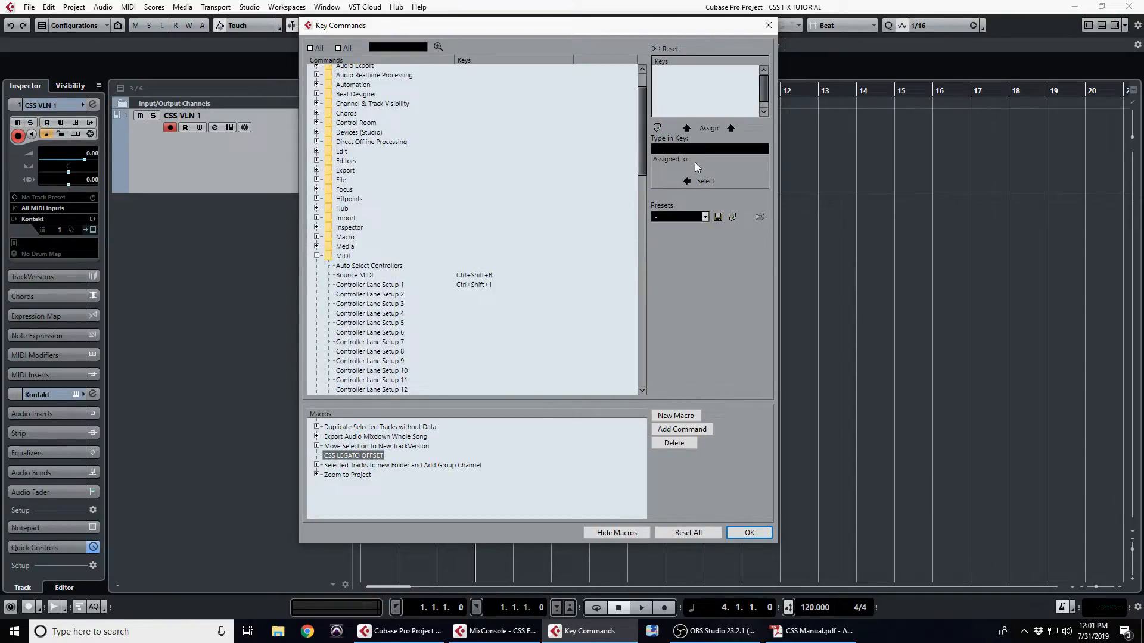
{"action": "scroll", "scroll_direction": "down", "scroll_amount": 3}
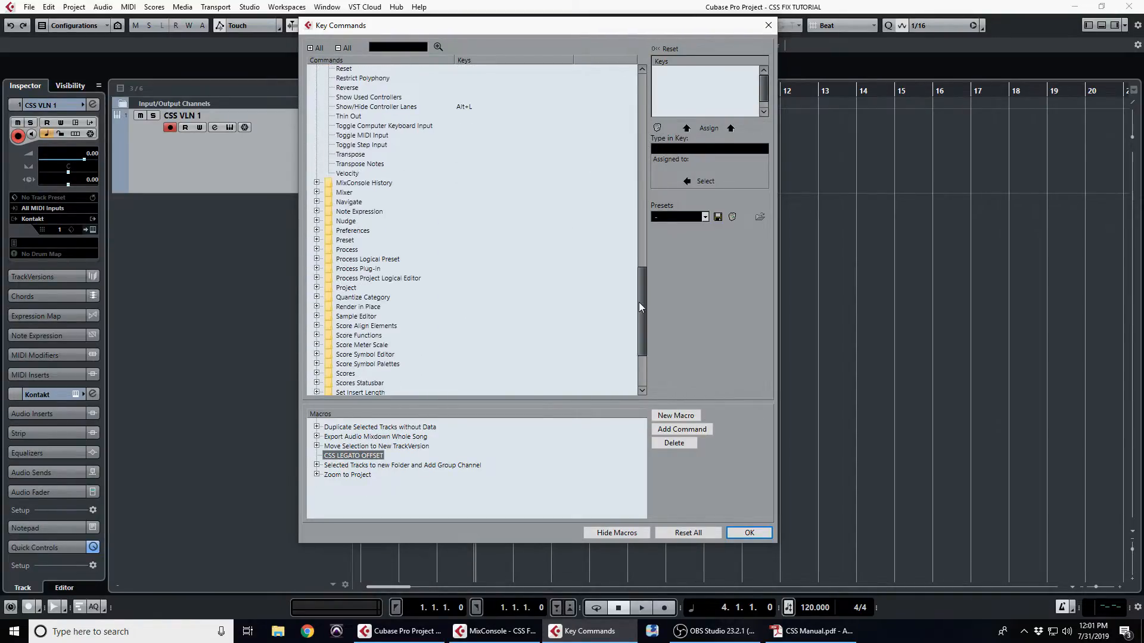
{"action": "left_click", "coordinate": [316, 260]}
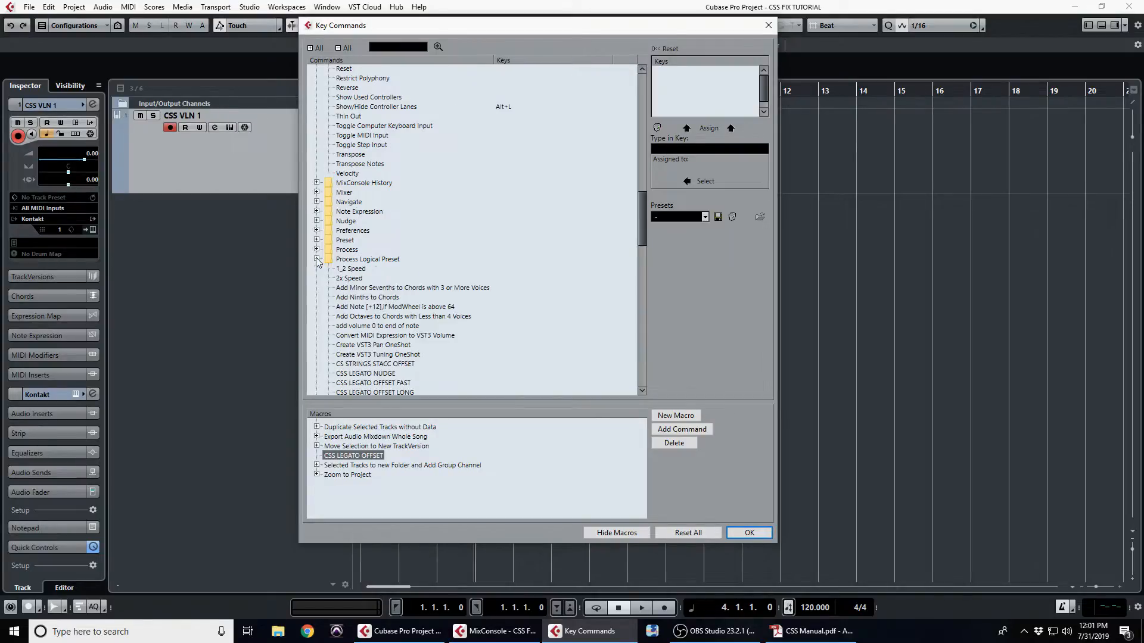
{"action": "scroll", "scroll_direction": "down", "scroll_amount": 3}
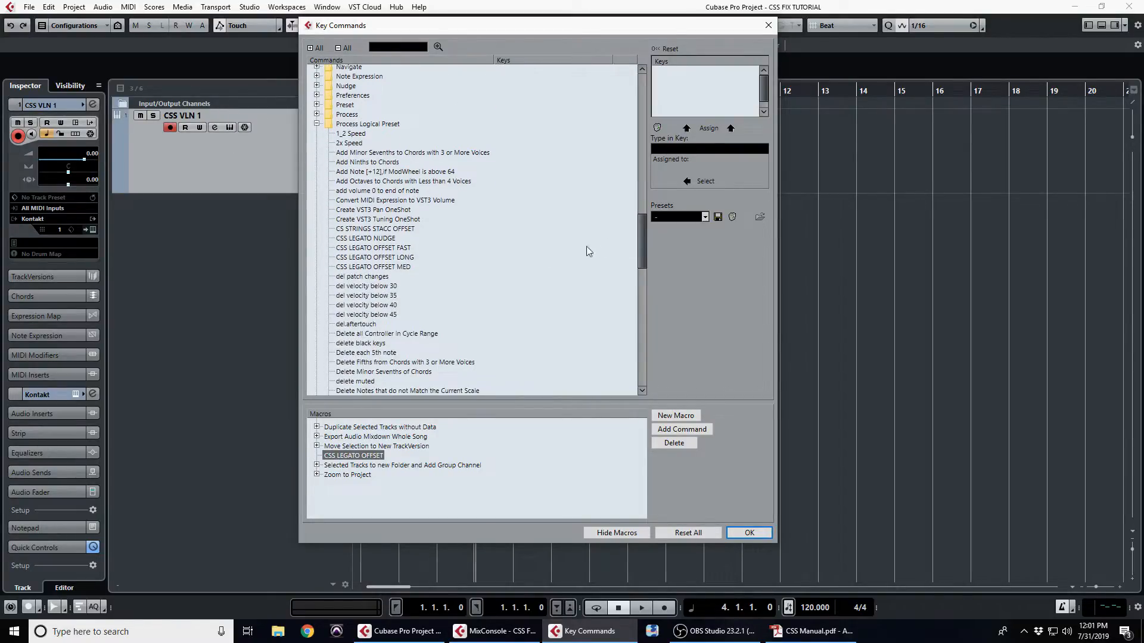
{"action": "mouse_move", "coordinate": [389, 263]}
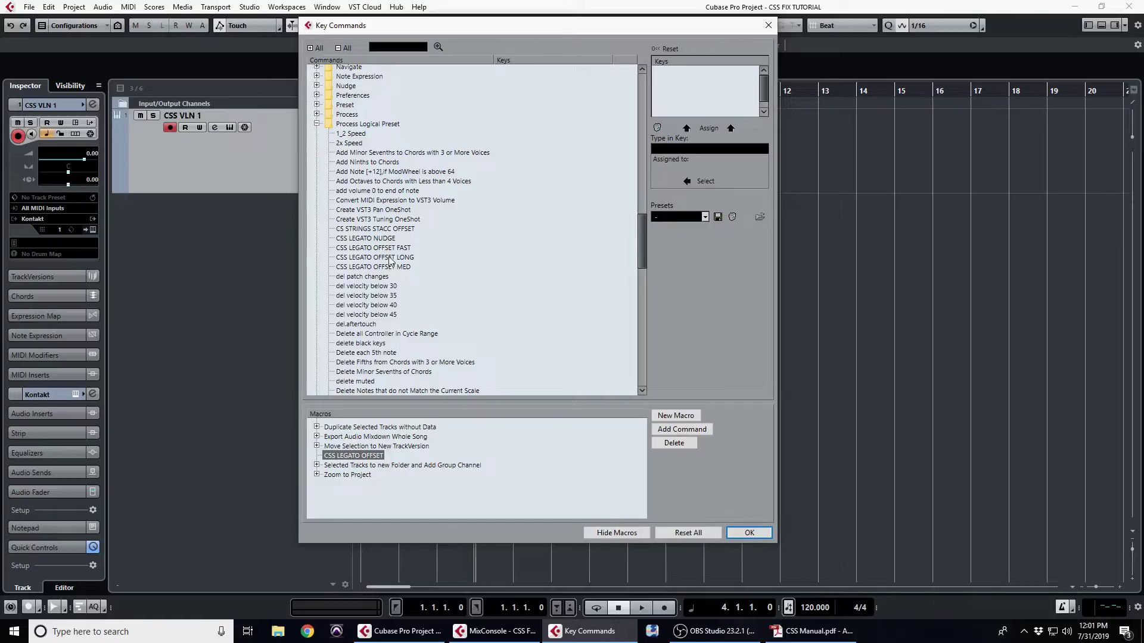
- Add the LONG, MED and FAST offset presets to the macro
{"action": "left_click", "coordinate": [681, 429]}
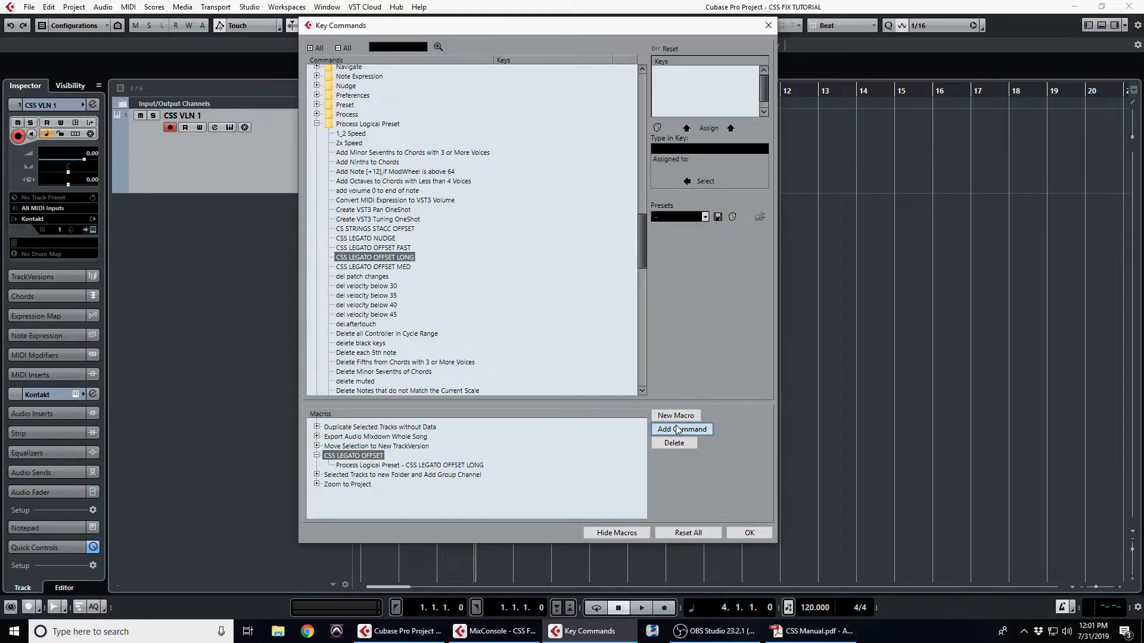
{"action": "left_click", "coordinate": [373, 266]}
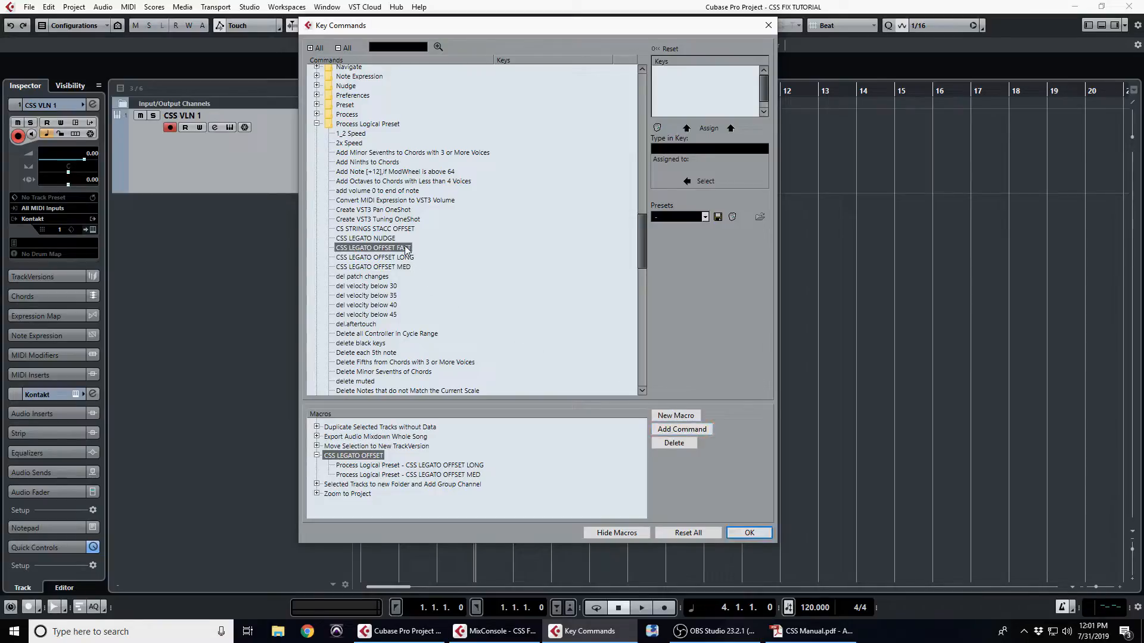
{"action": "left_click", "coordinate": [681, 429]}
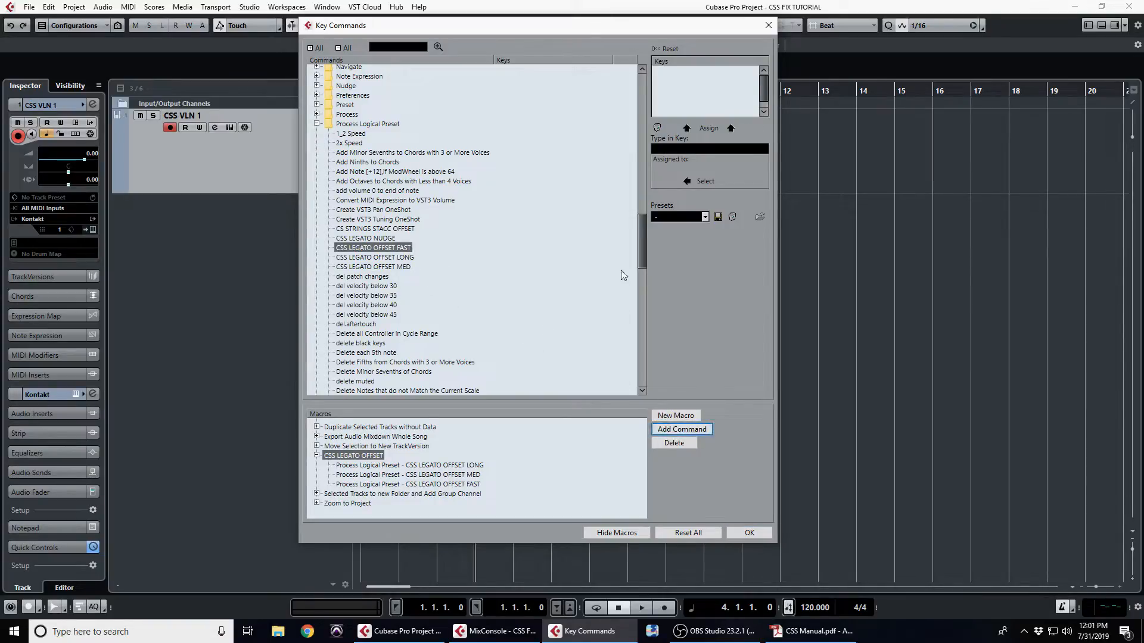
- Add MIDI Legato and the CSS LEGATO NUDGE preset to the macro
{"action": "scroll", "scroll_direction": "down", "scroll_amount": 3}
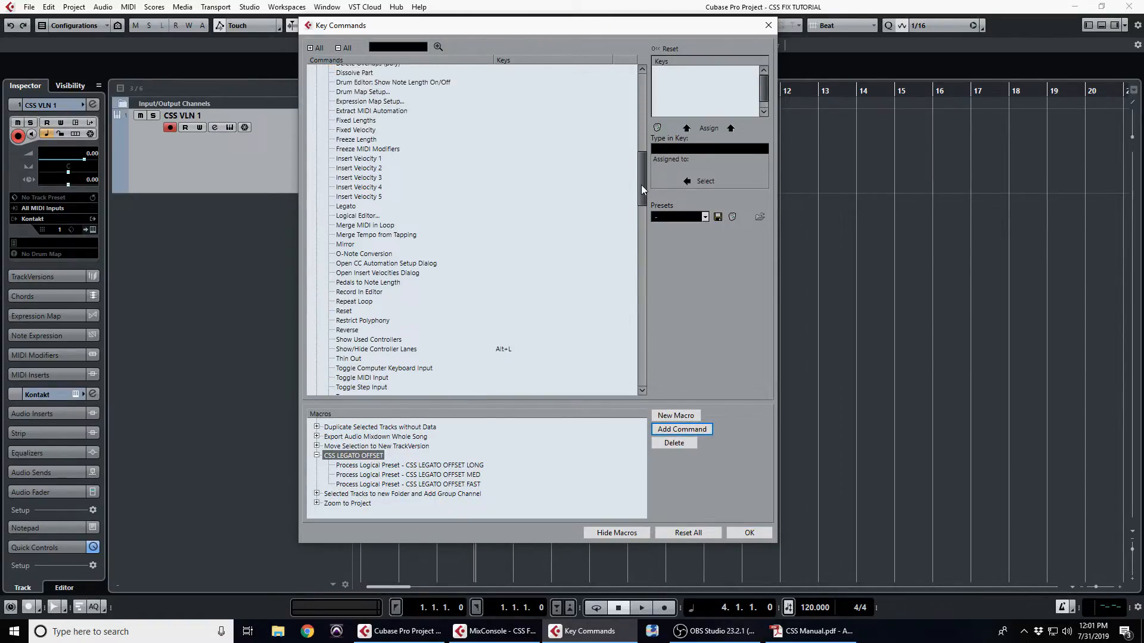
{"action": "left_click", "coordinate": [346, 206]}
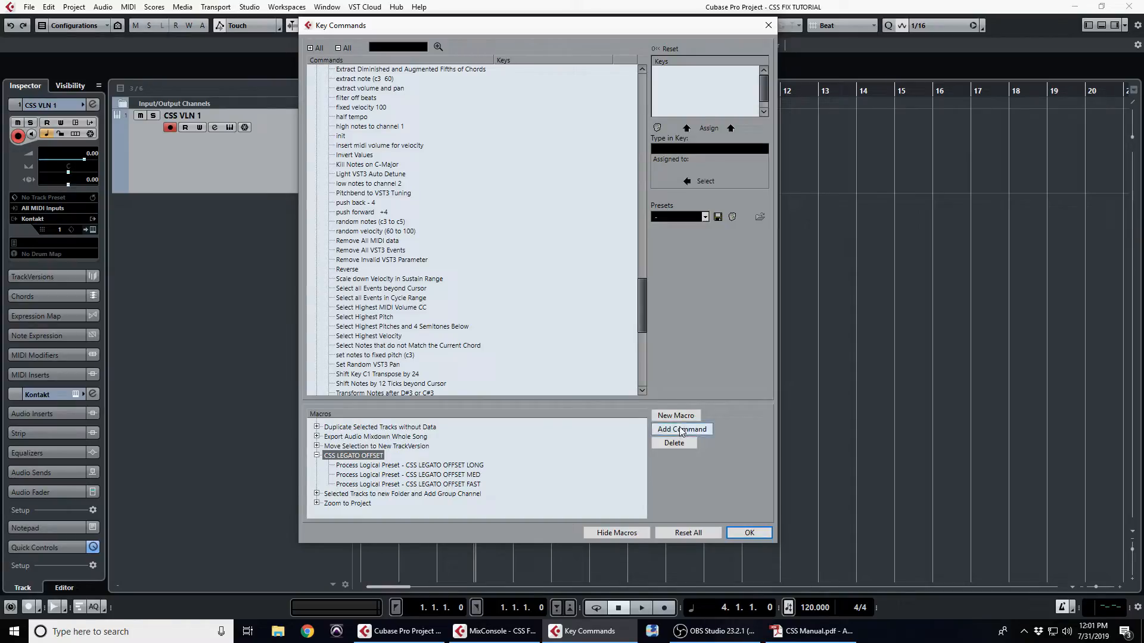
{"action": "left_click", "coordinate": [682, 429]}
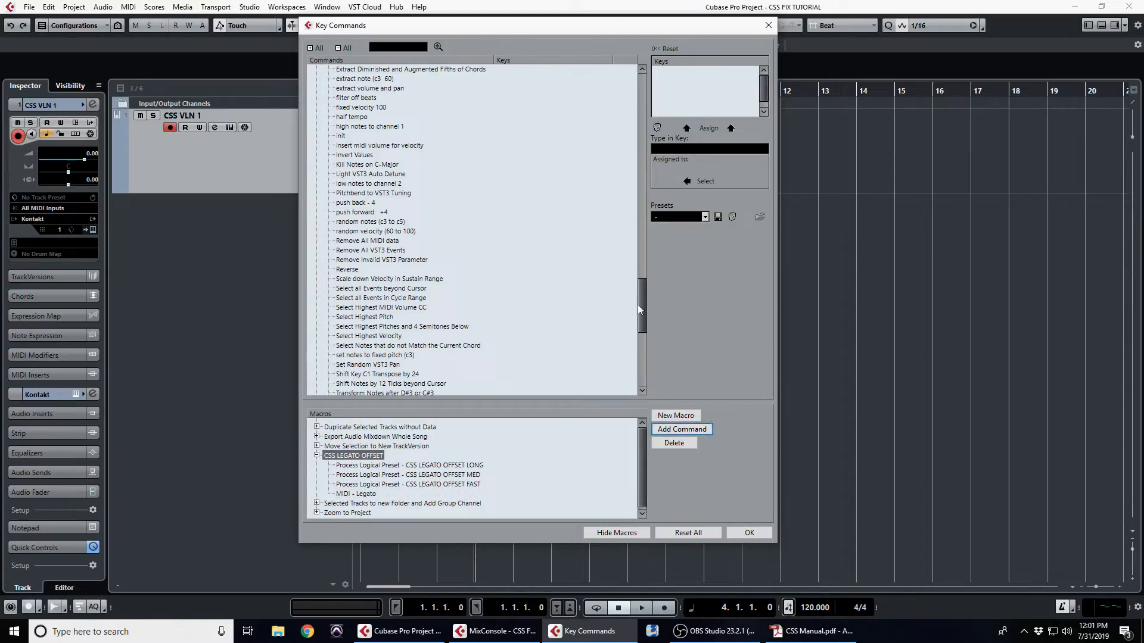
{"action": "scroll", "scroll_direction": "up", "scroll_amount": 3}
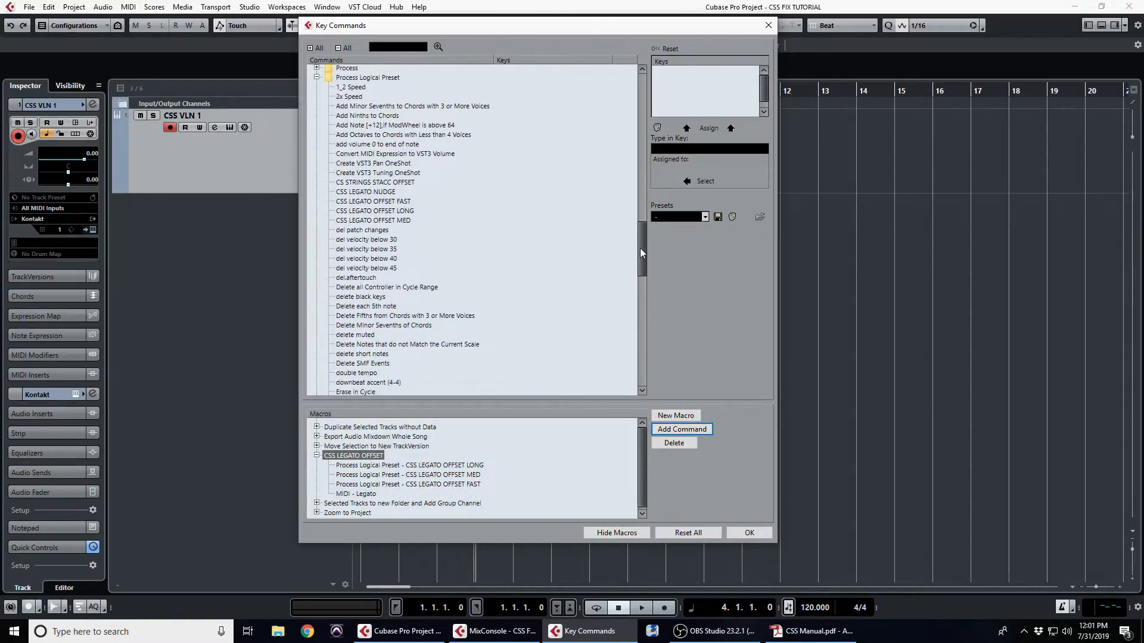
{"action": "left_click", "coordinate": [365, 191]}
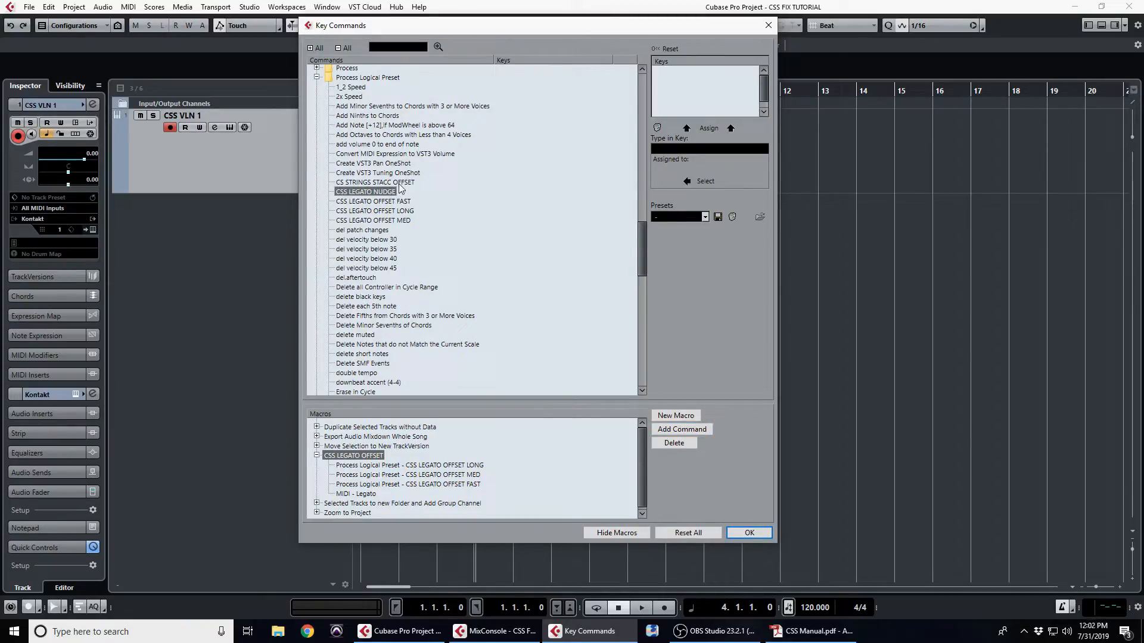
{"action": "mouse_move", "coordinate": [681, 429]}
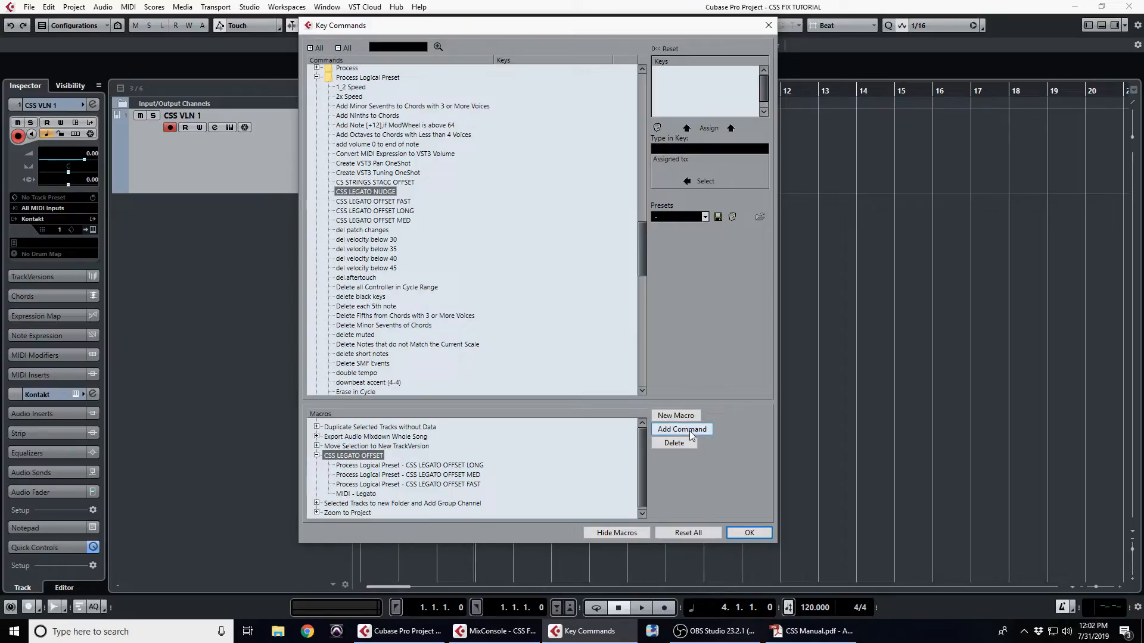
{"action": "left_click", "coordinate": [682, 429]}
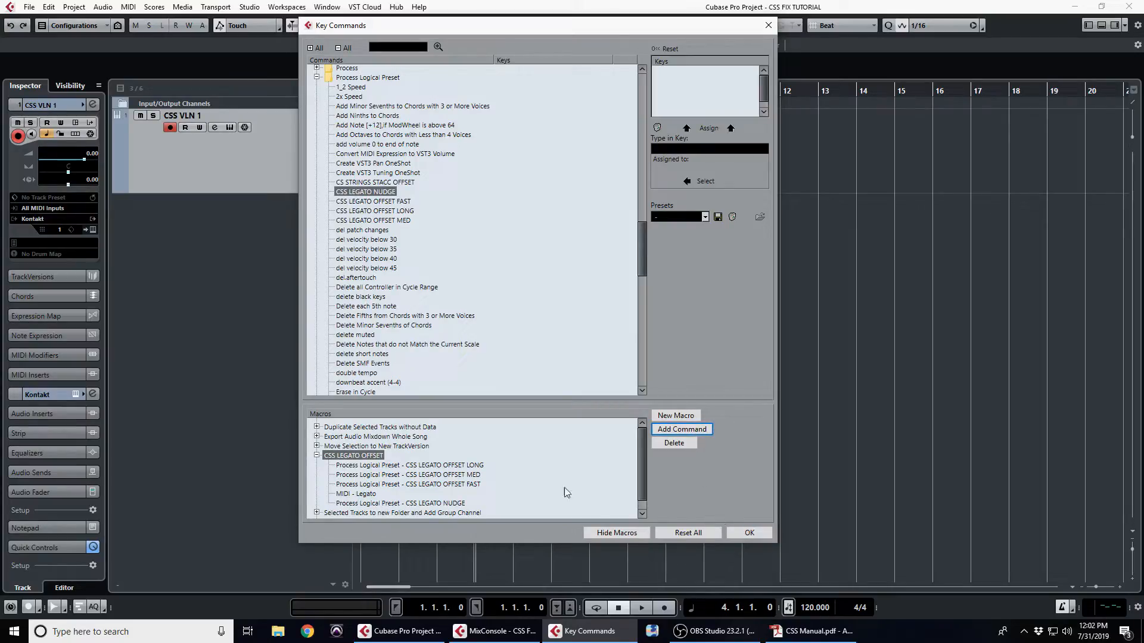
{"action": "mouse_move", "coordinate": [349, 465]}
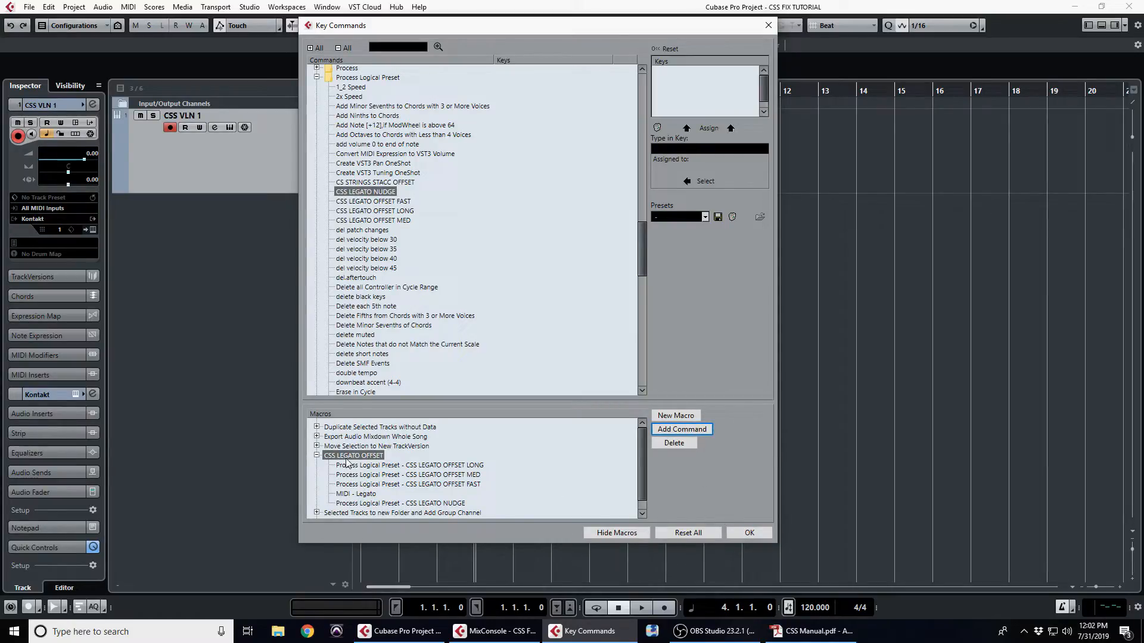
{"action": "mouse_move", "coordinate": [749, 533]}
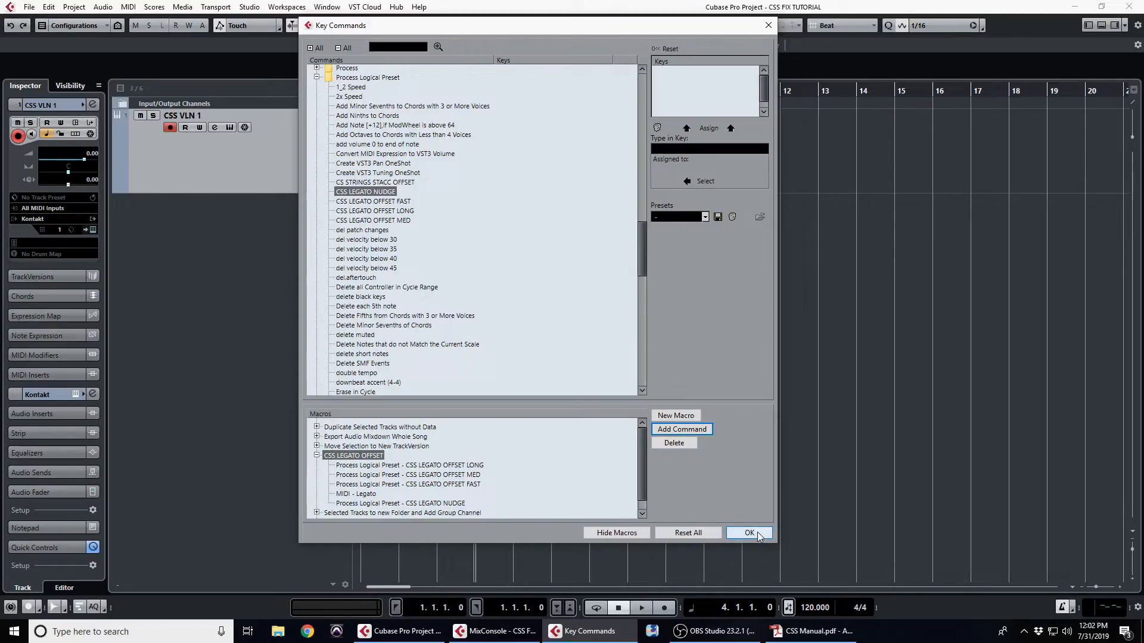
- Save the macro, then assign Alt+Shift+L to the CSS LEGATO OFFSET macro in Key Commands
{"action": "left_click", "coordinate": [748, 533]}
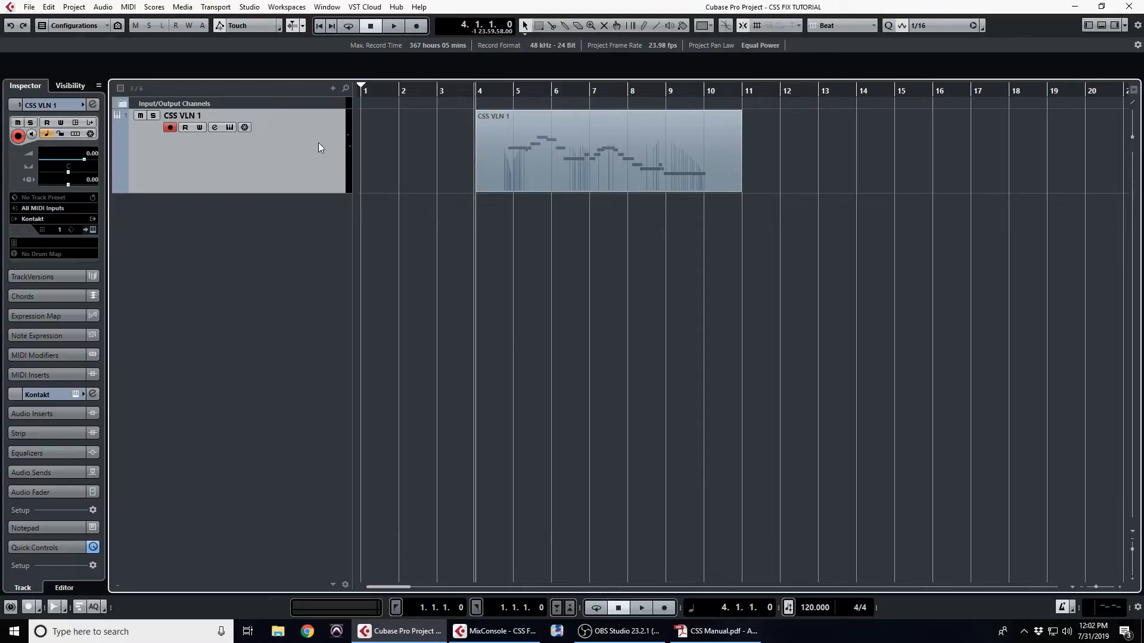
{"action": "left_click", "coordinate": [653, 172]}
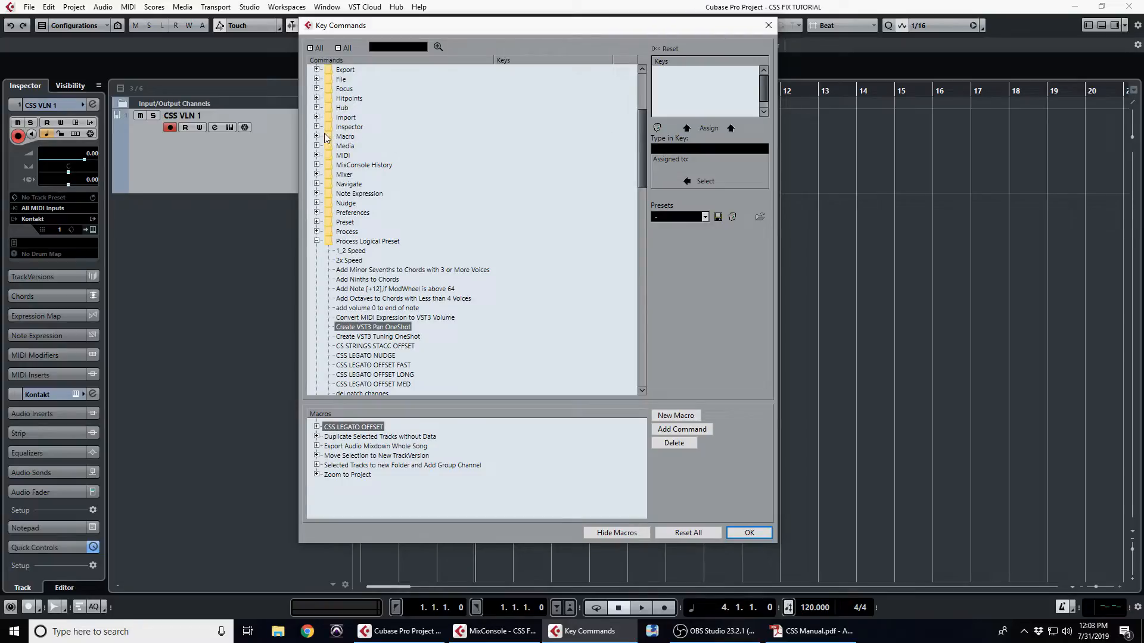
{"action": "left_click", "coordinate": [318, 136]}
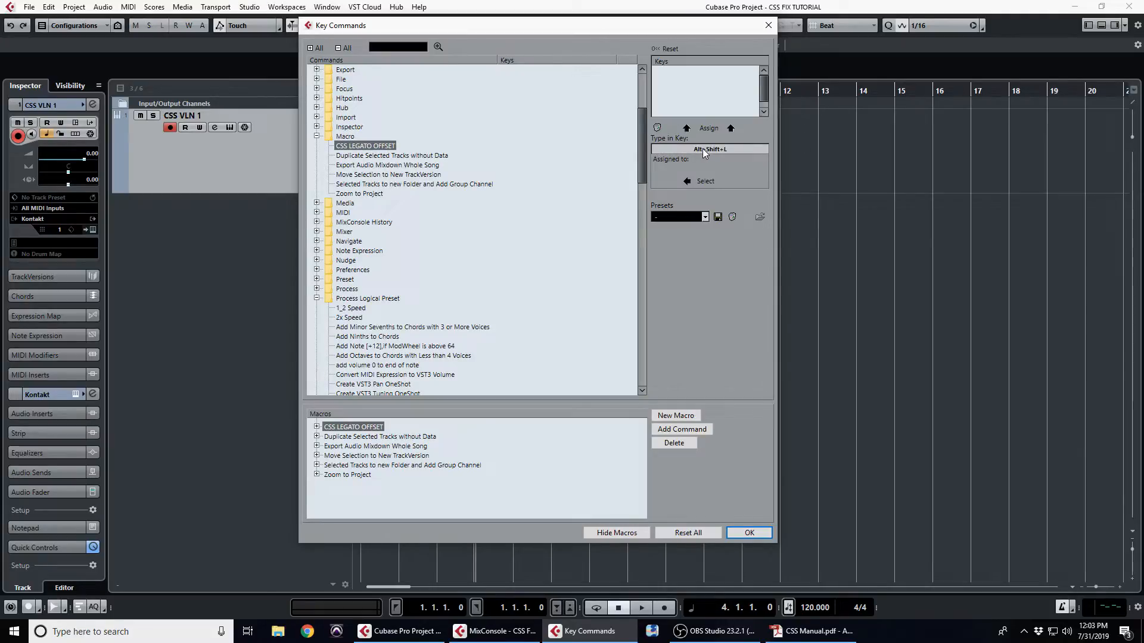
{"action": "left_click", "coordinate": [708, 127]}
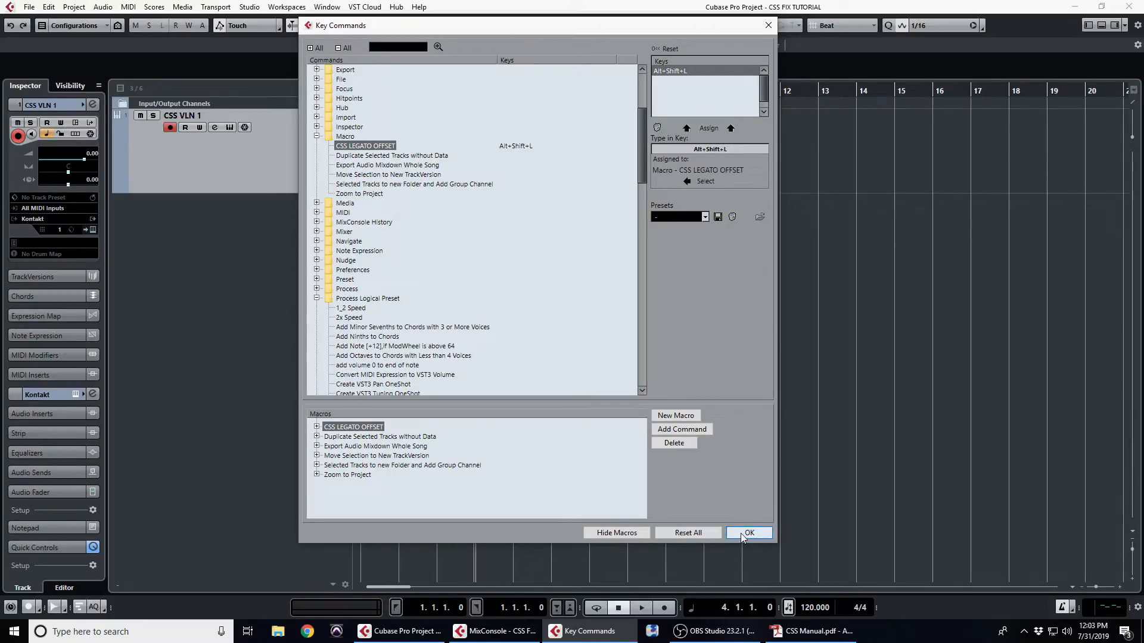
- Save the key commands, then play back the CSS VLN 1 violin part and stop
{"action": "left_click", "coordinate": [748, 532]}
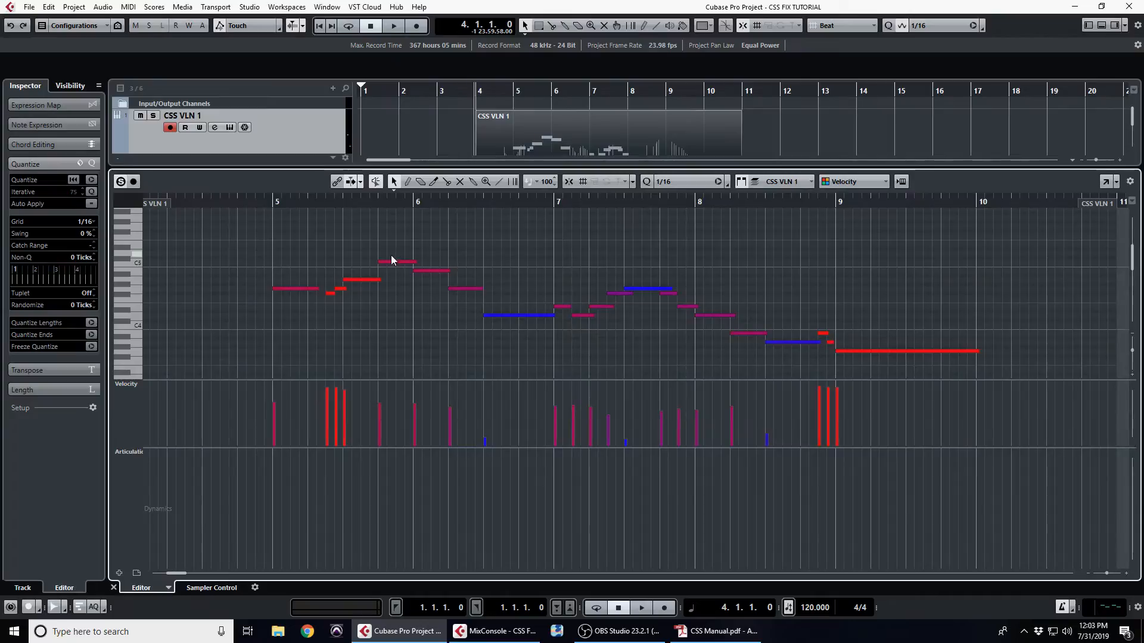
{"action": "mouse_move", "coordinate": [232, 201]}
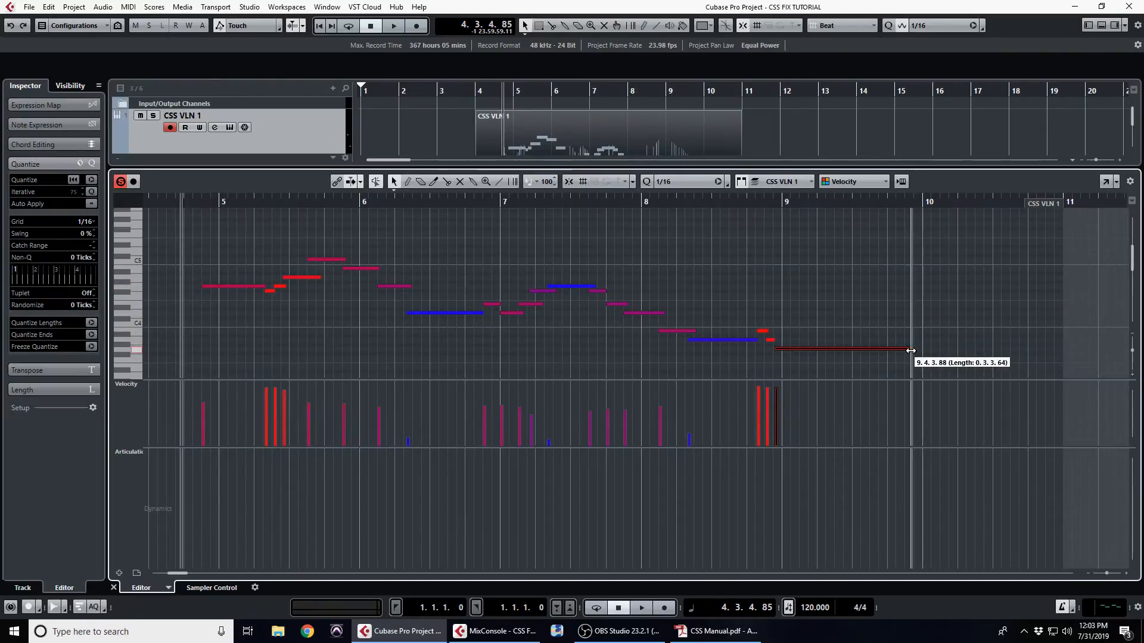
{"action": "left_click", "coordinate": [393, 25]}
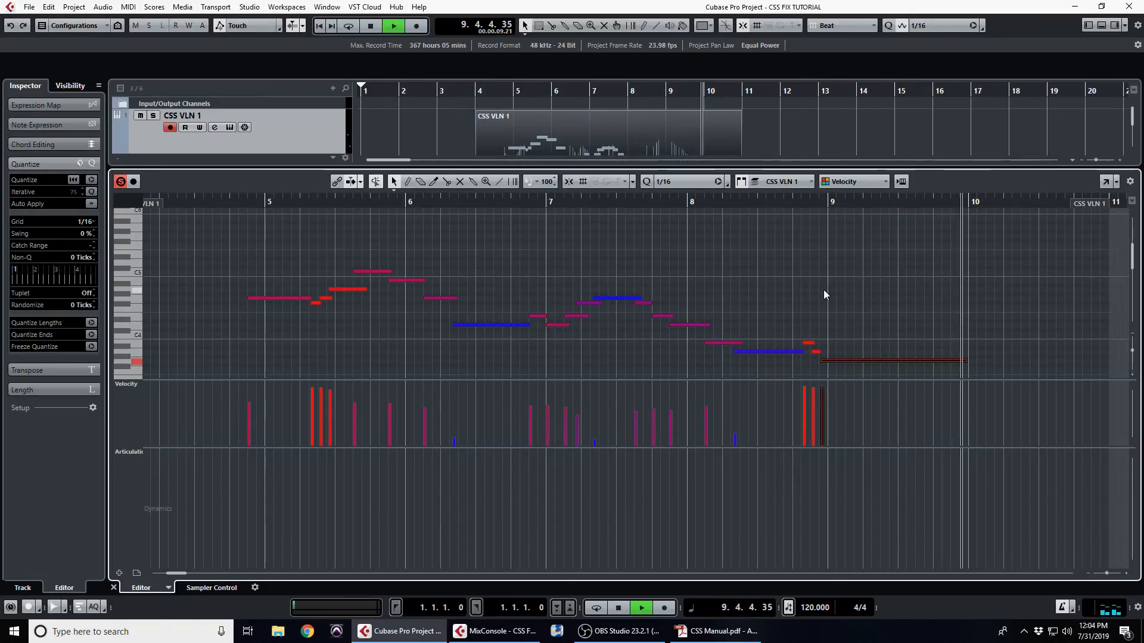
{"action": "left_click", "coordinate": [370, 25]}
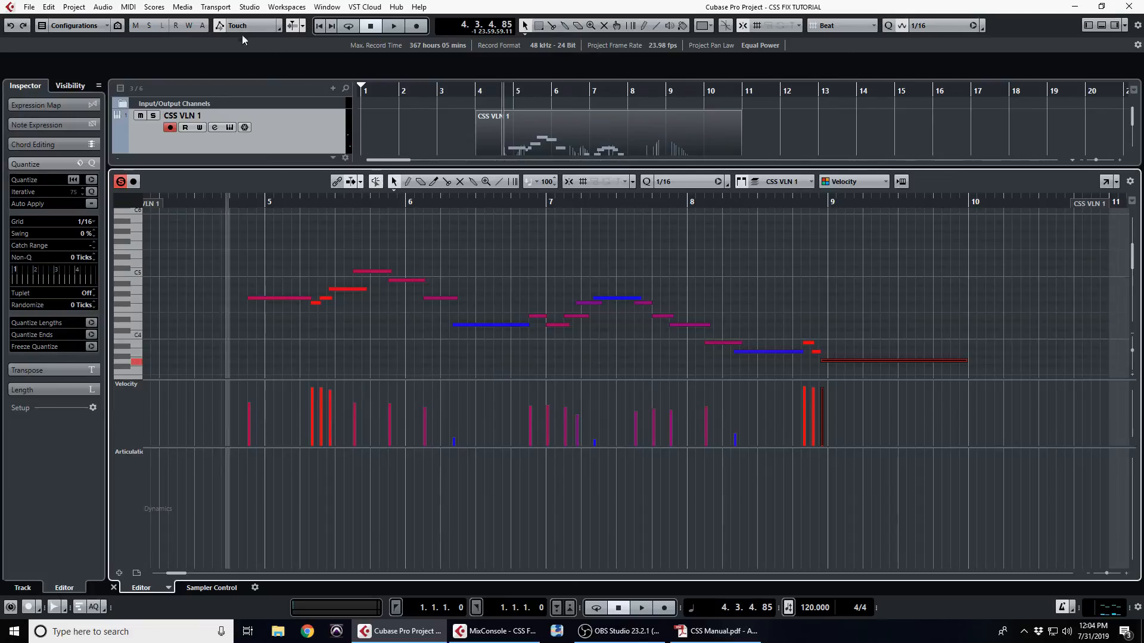
{"action": "left_click", "coordinate": [128, 7]}
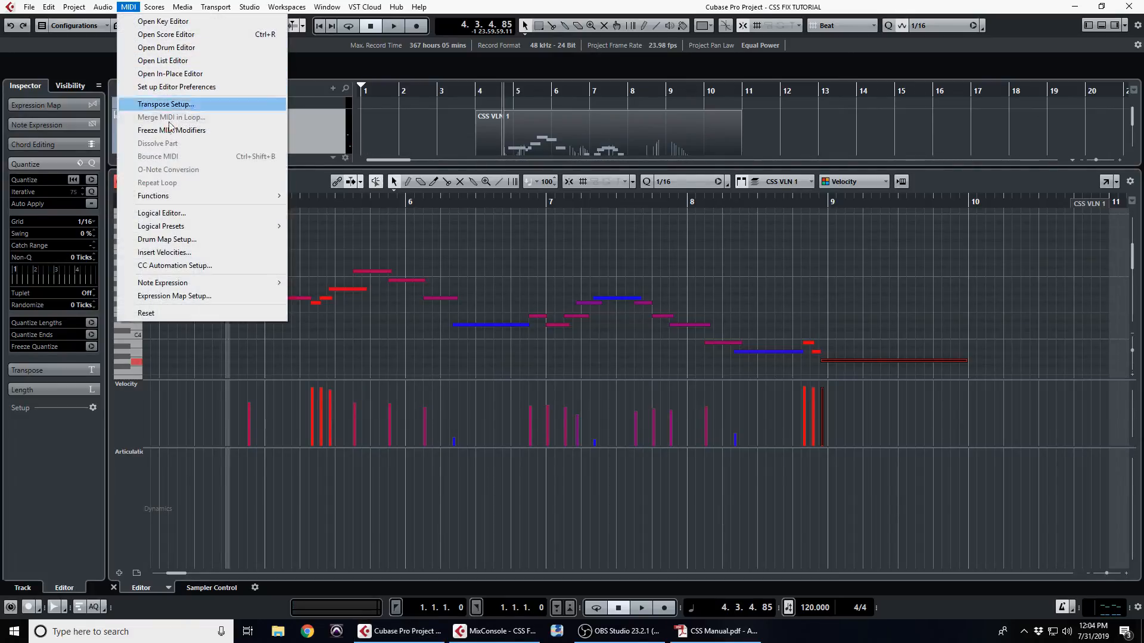
{"action": "left_click", "coordinate": [161, 213]}
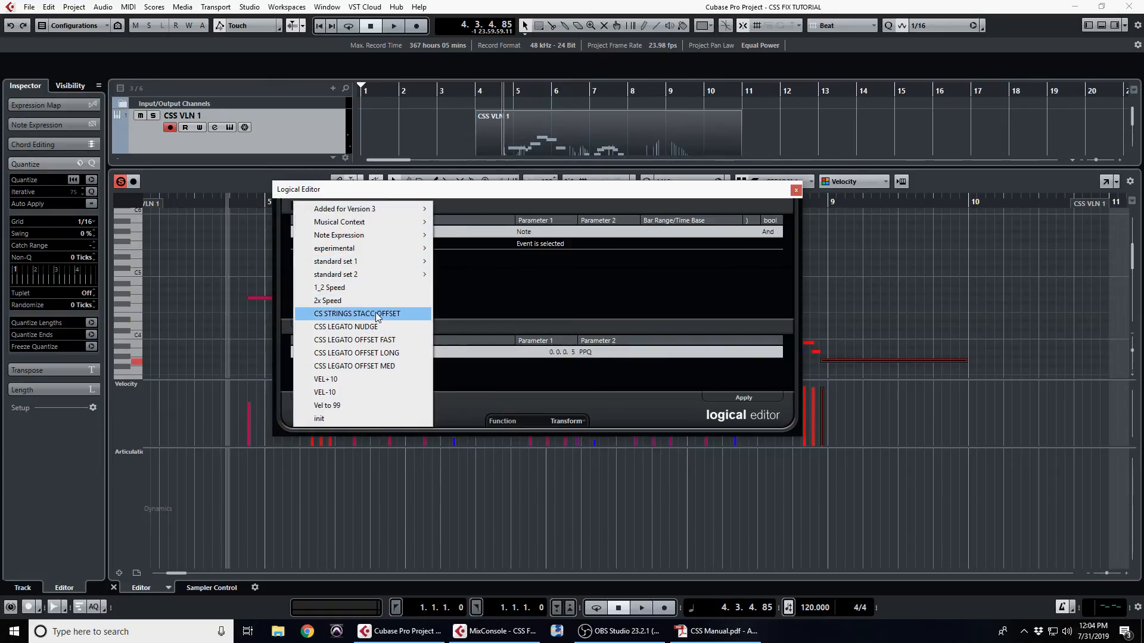
{"action": "left_click", "coordinate": [356, 314]}
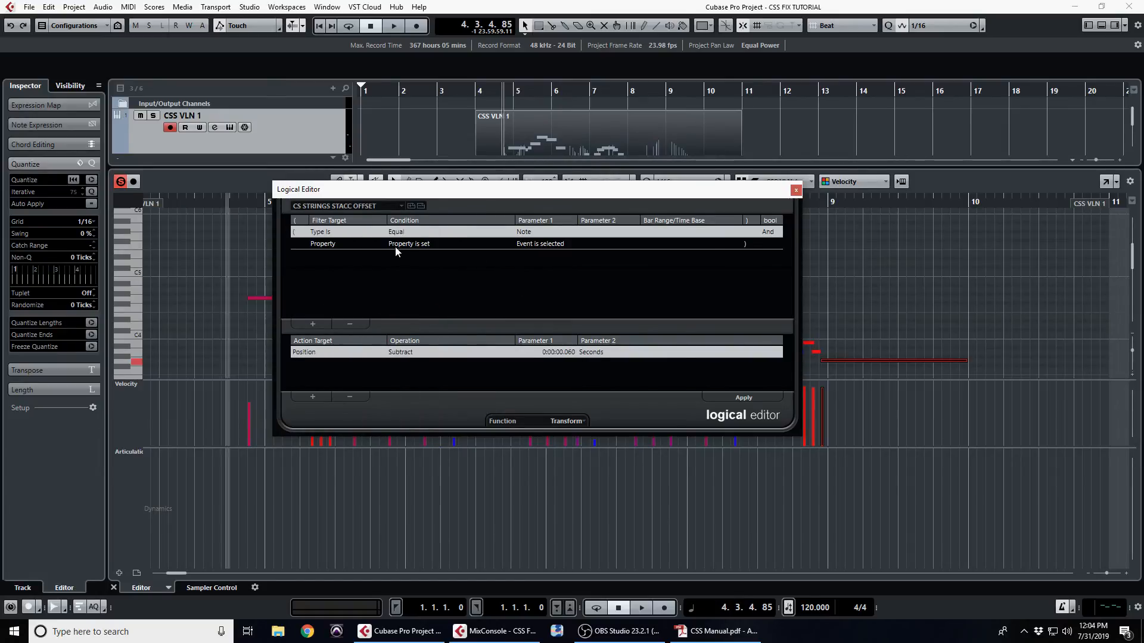
{"action": "mouse_move", "coordinate": [565, 361]}
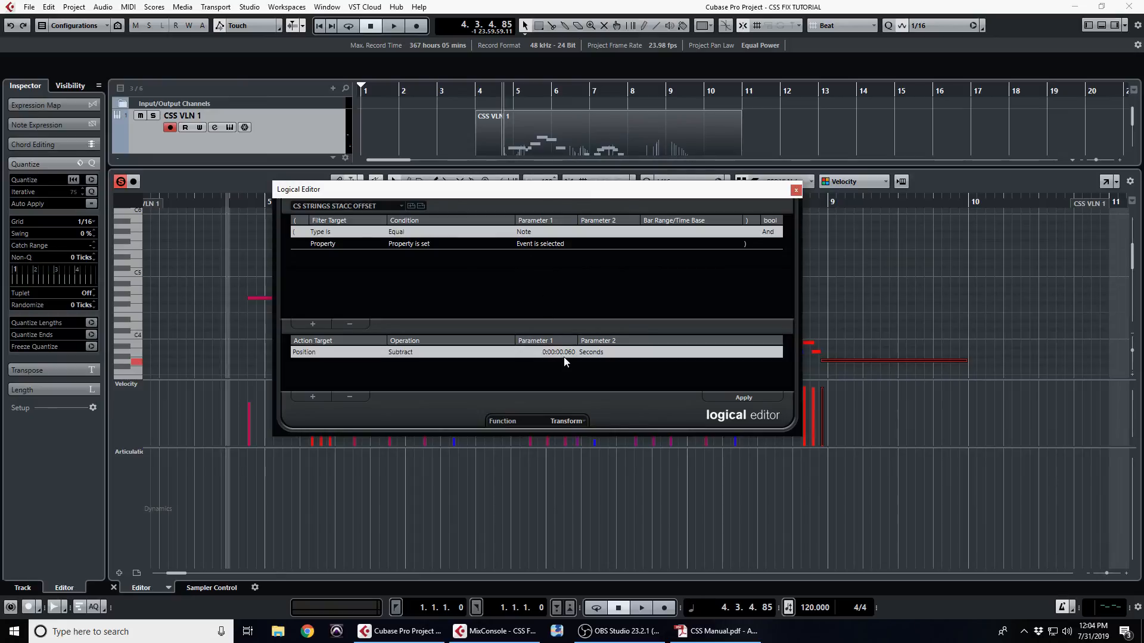
{"action": "mouse_move", "coordinate": [416, 363]}
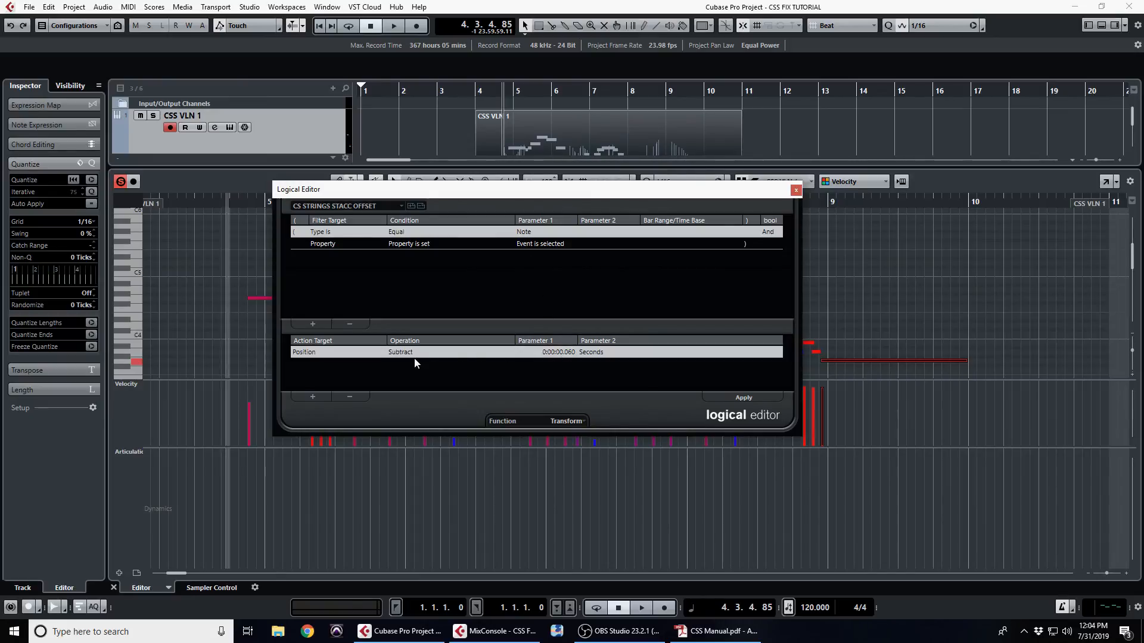
{"action": "mouse_move", "coordinate": [795, 191]}
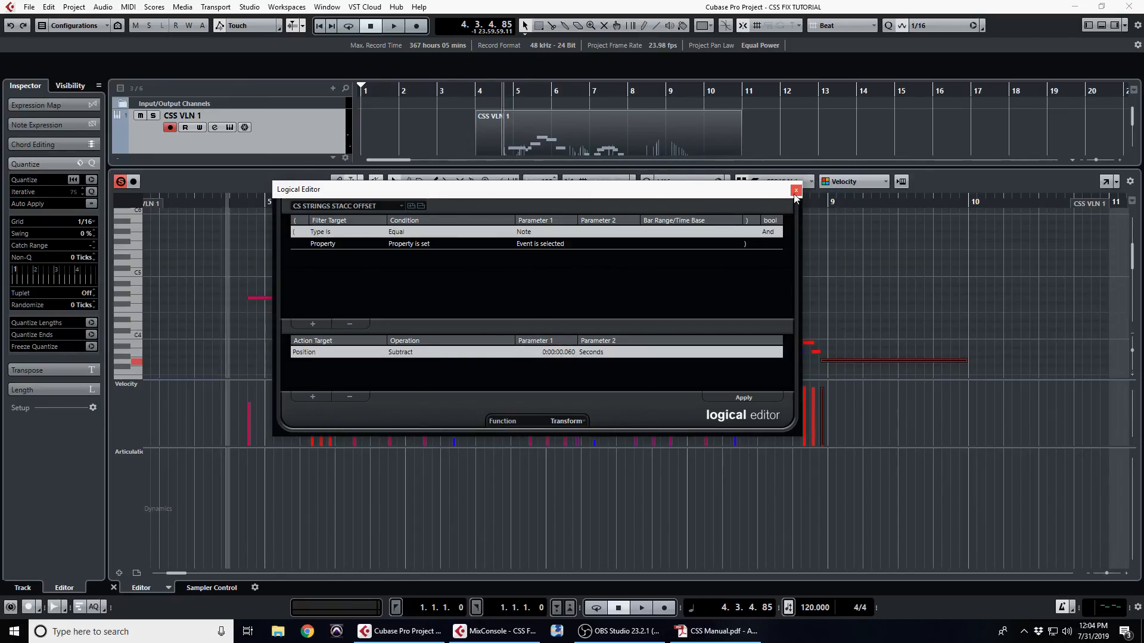
{"action": "left_click", "coordinate": [796, 191]}
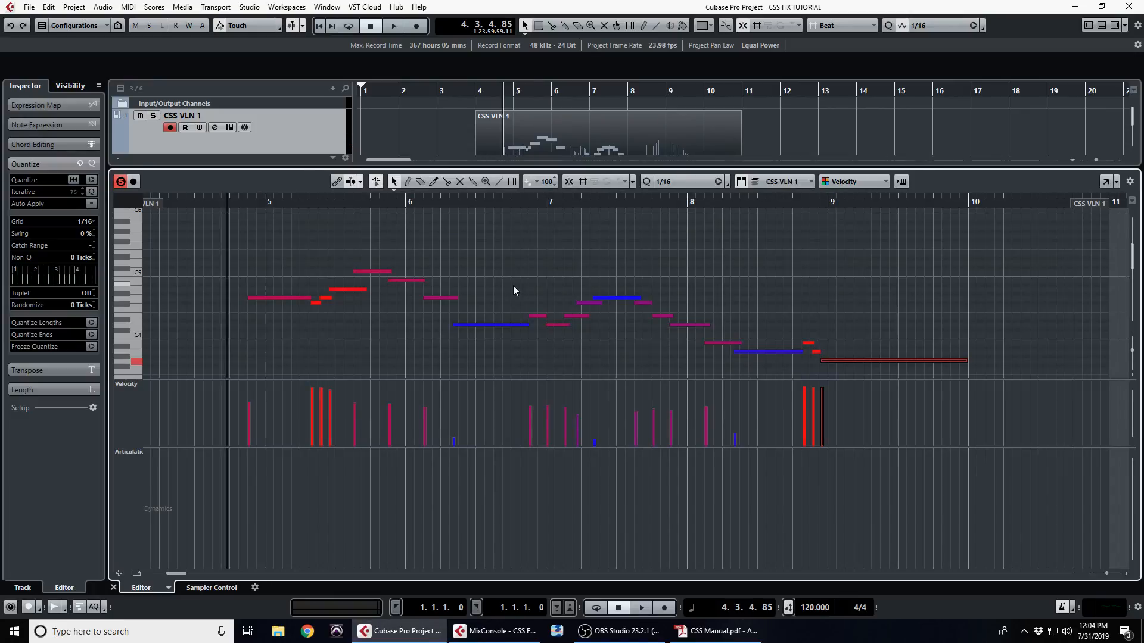